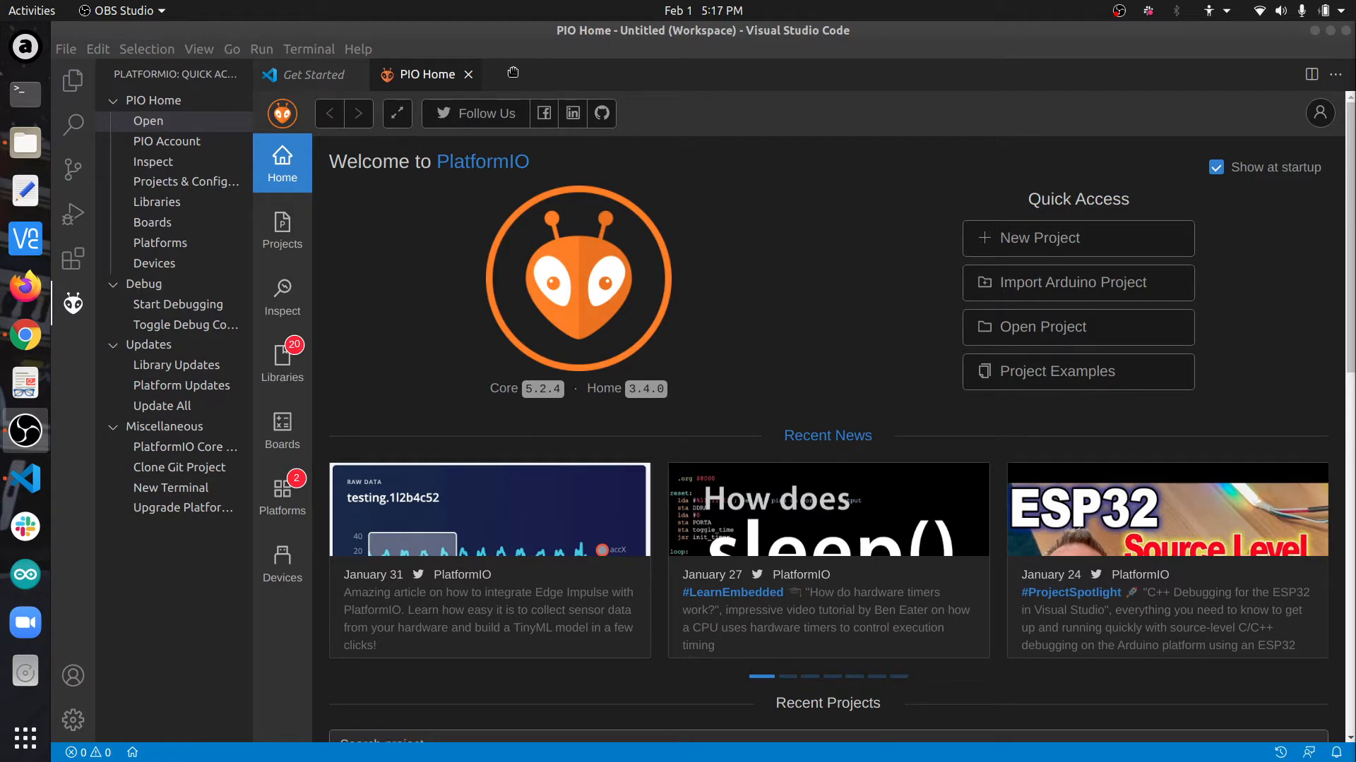
pyautogui.moveTo(748, 248)
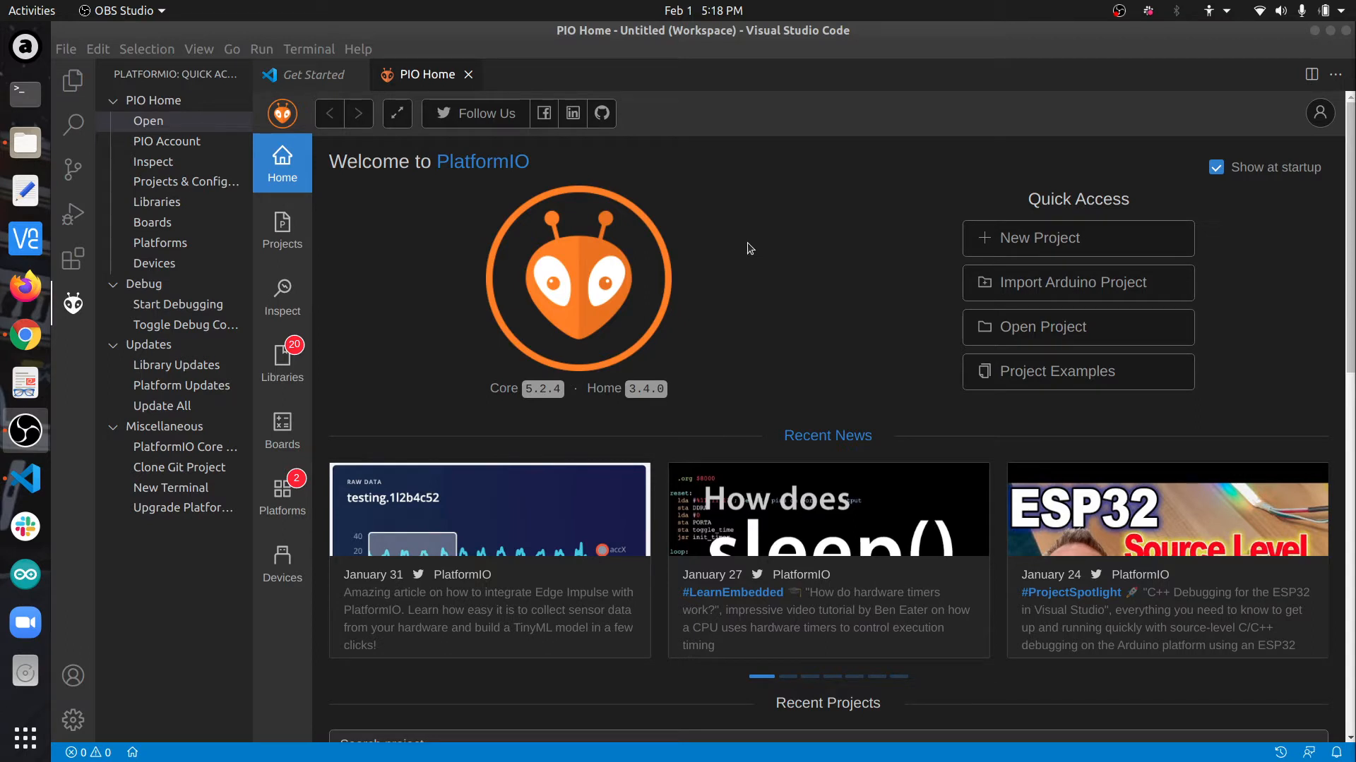
pyautogui.moveTo(791, 275)
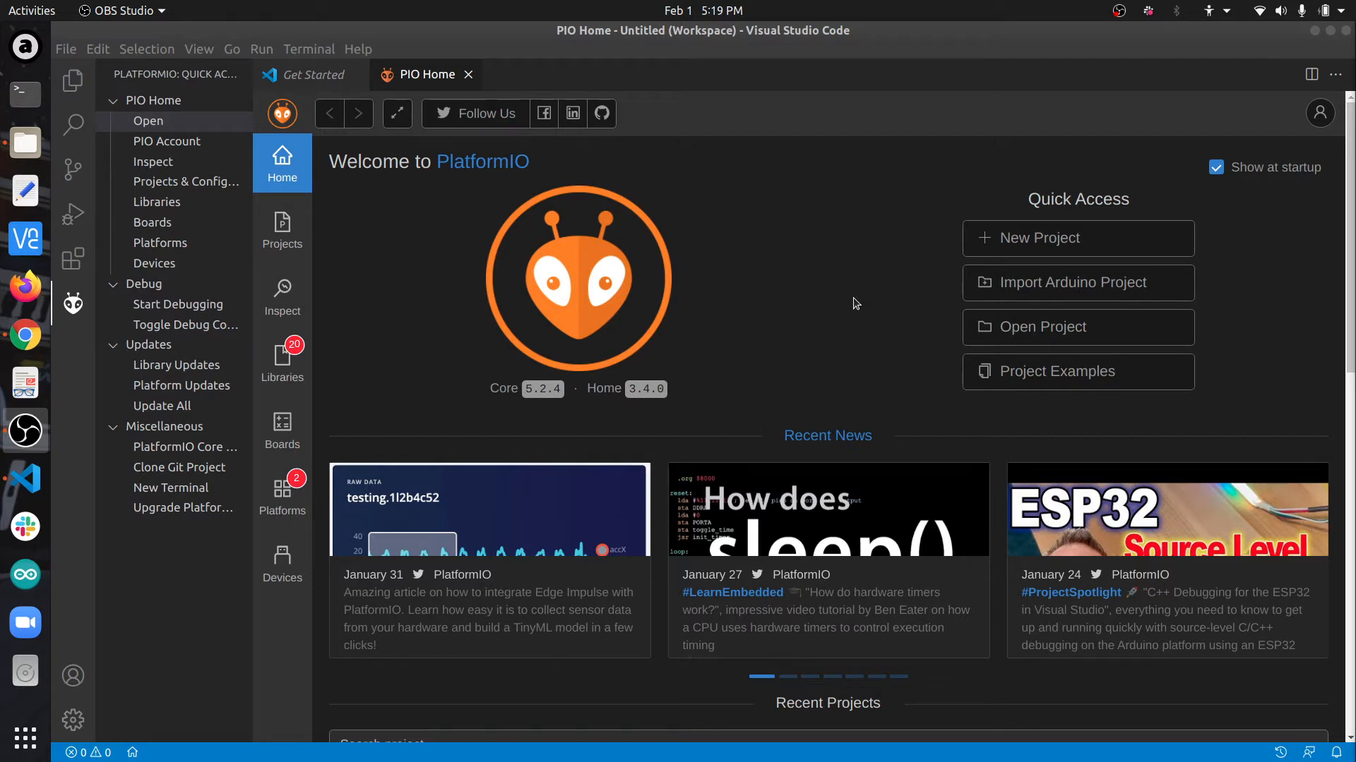
pyautogui.moveTo(147, 240)
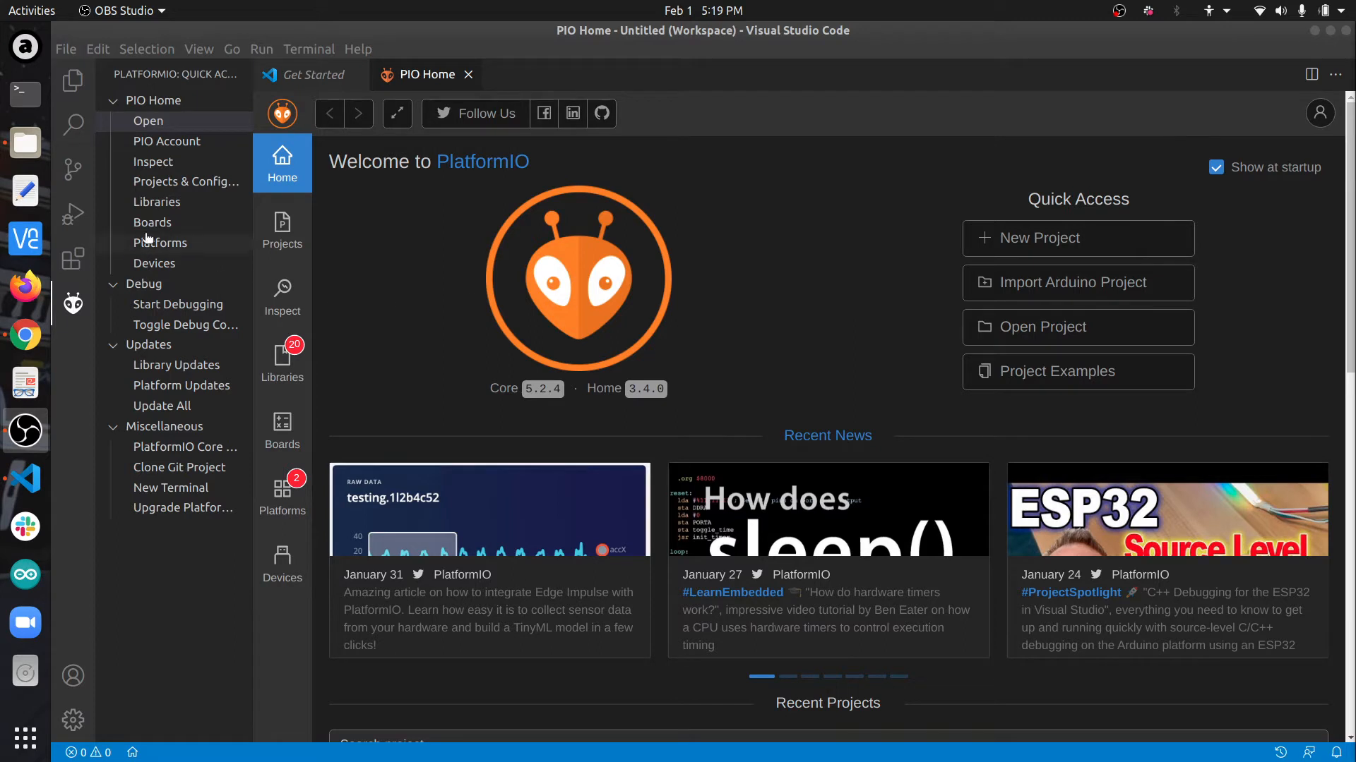
pyautogui.moveTo(72, 213)
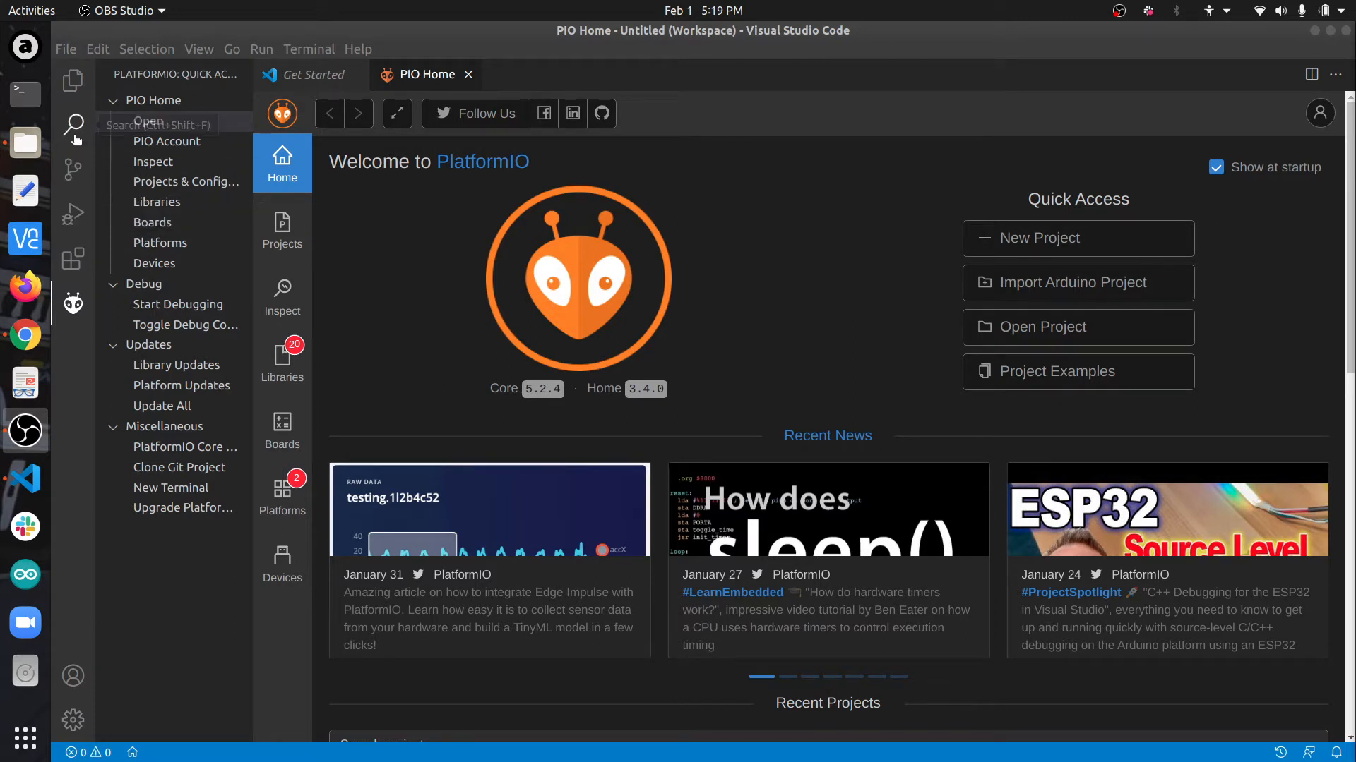
pyautogui.moveTo(74, 258)
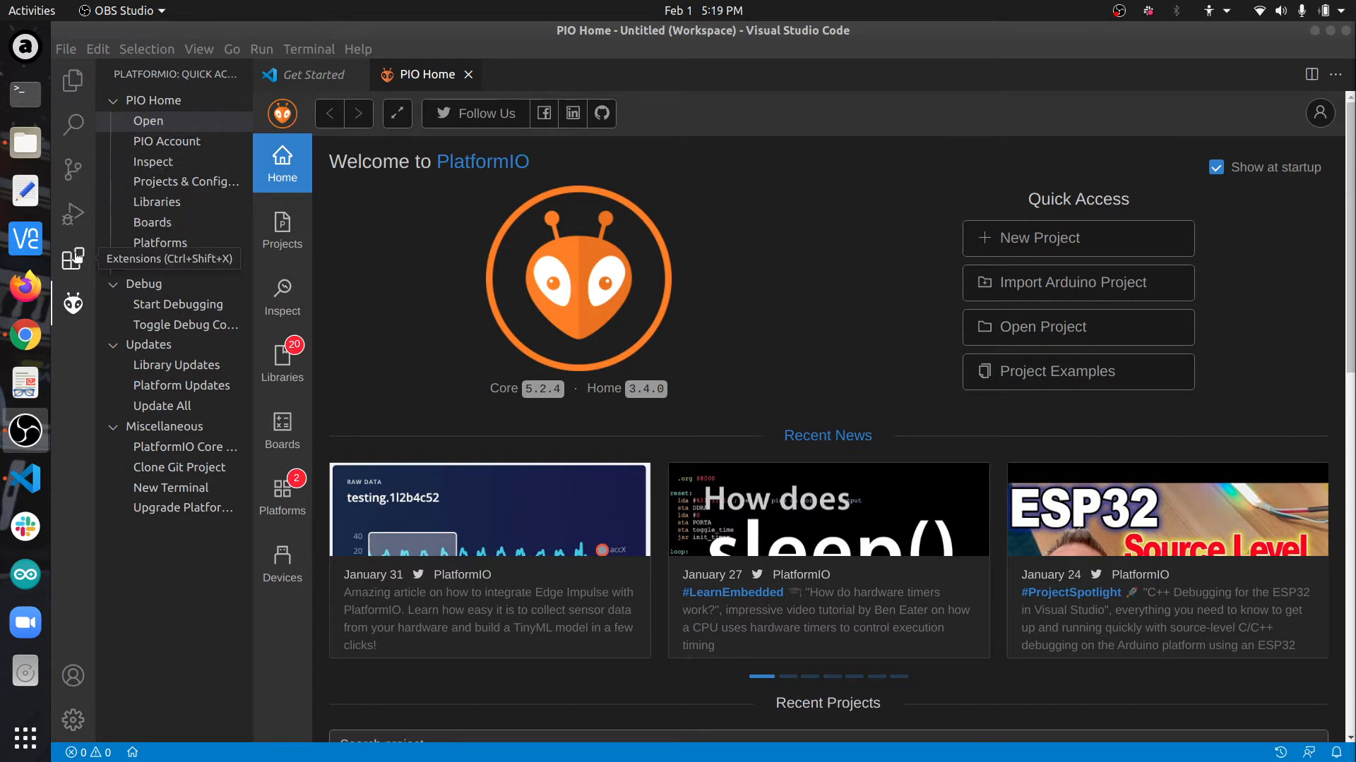
# - Look up the PlatformIO IDE extension, confirm it is installed, and return to PIO Home
pyautogui.click(74, 259)
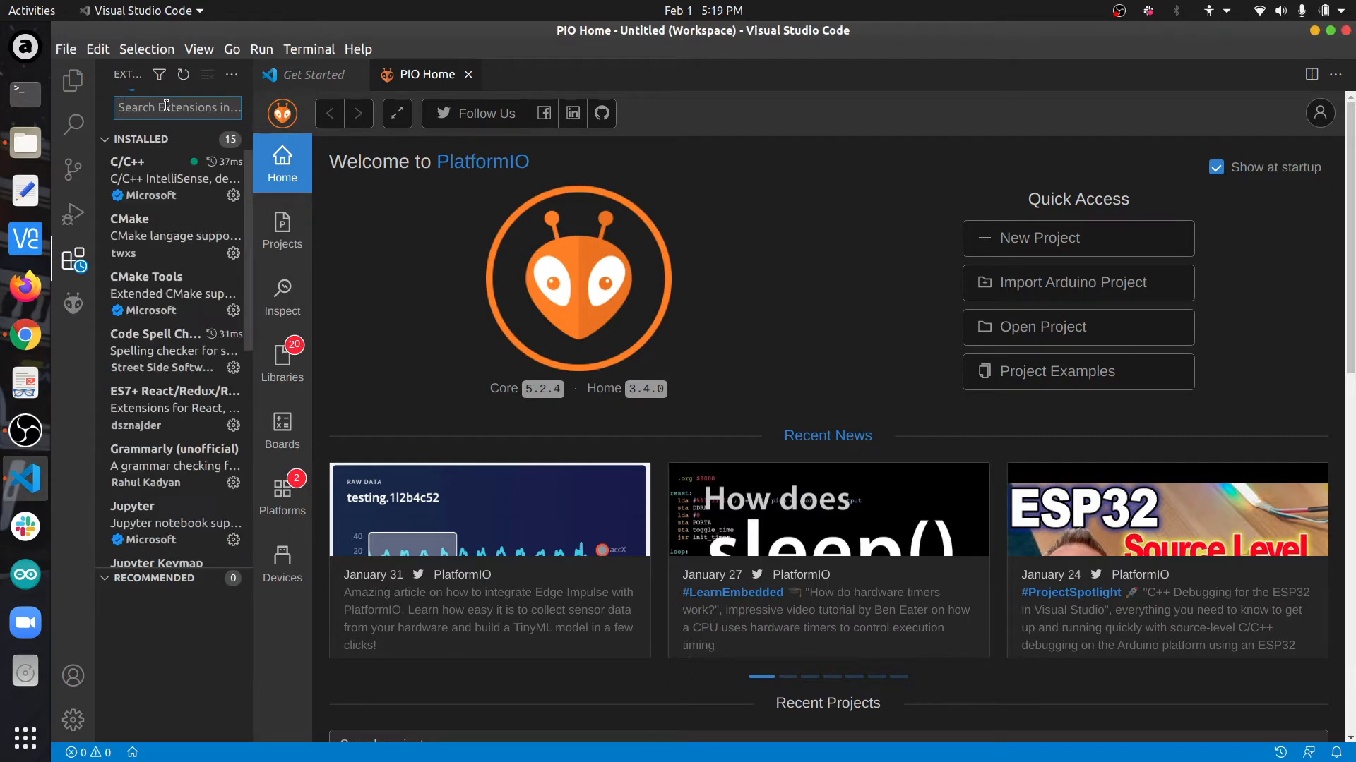
pyautogui.write('plato')
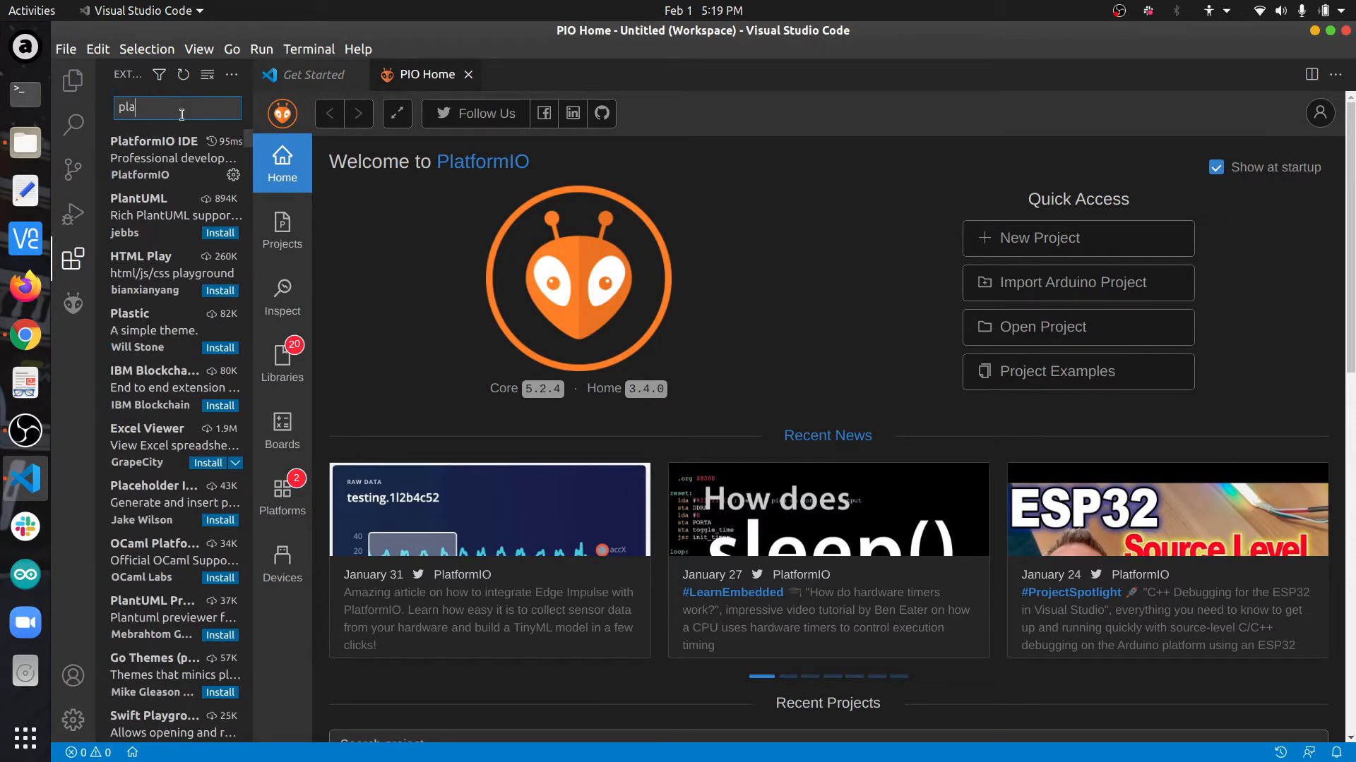
pyautogui.click(155, 158)
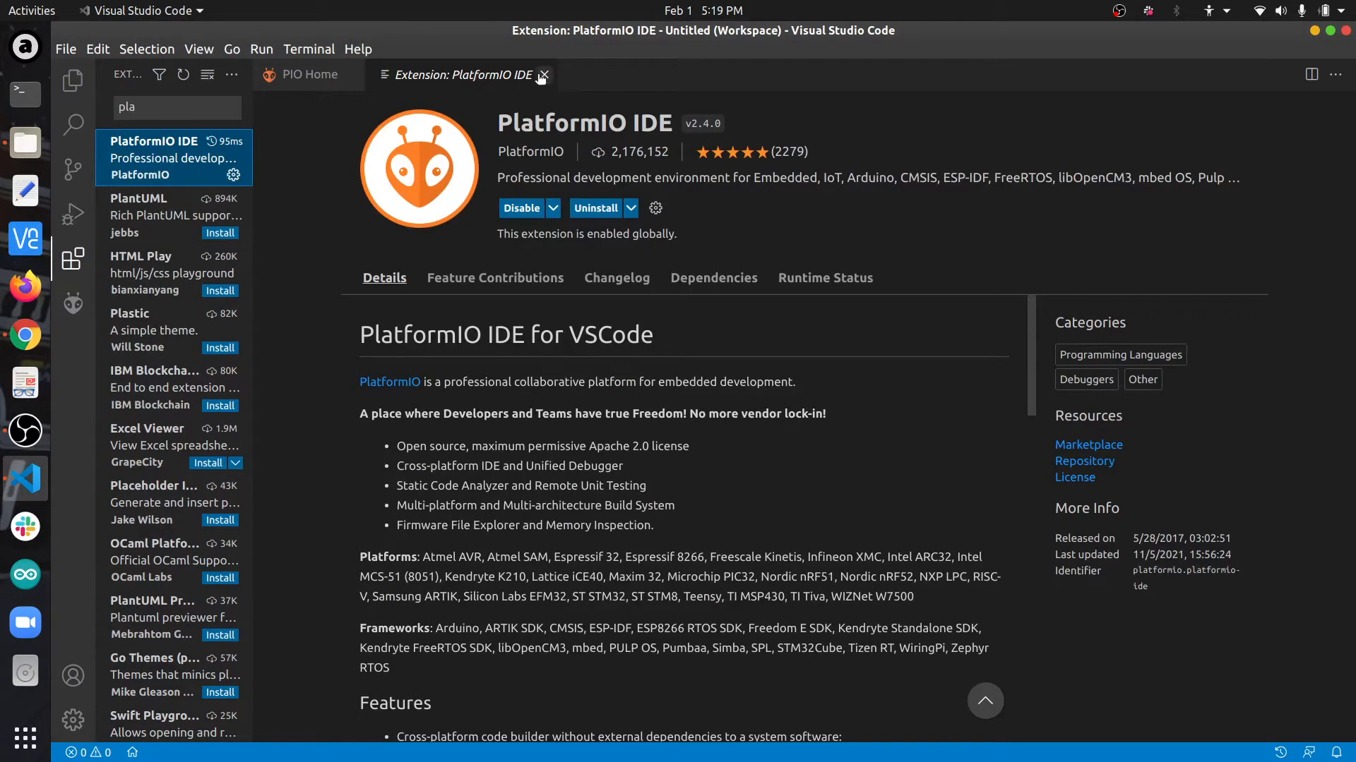
pyautogui.click(544, 74)
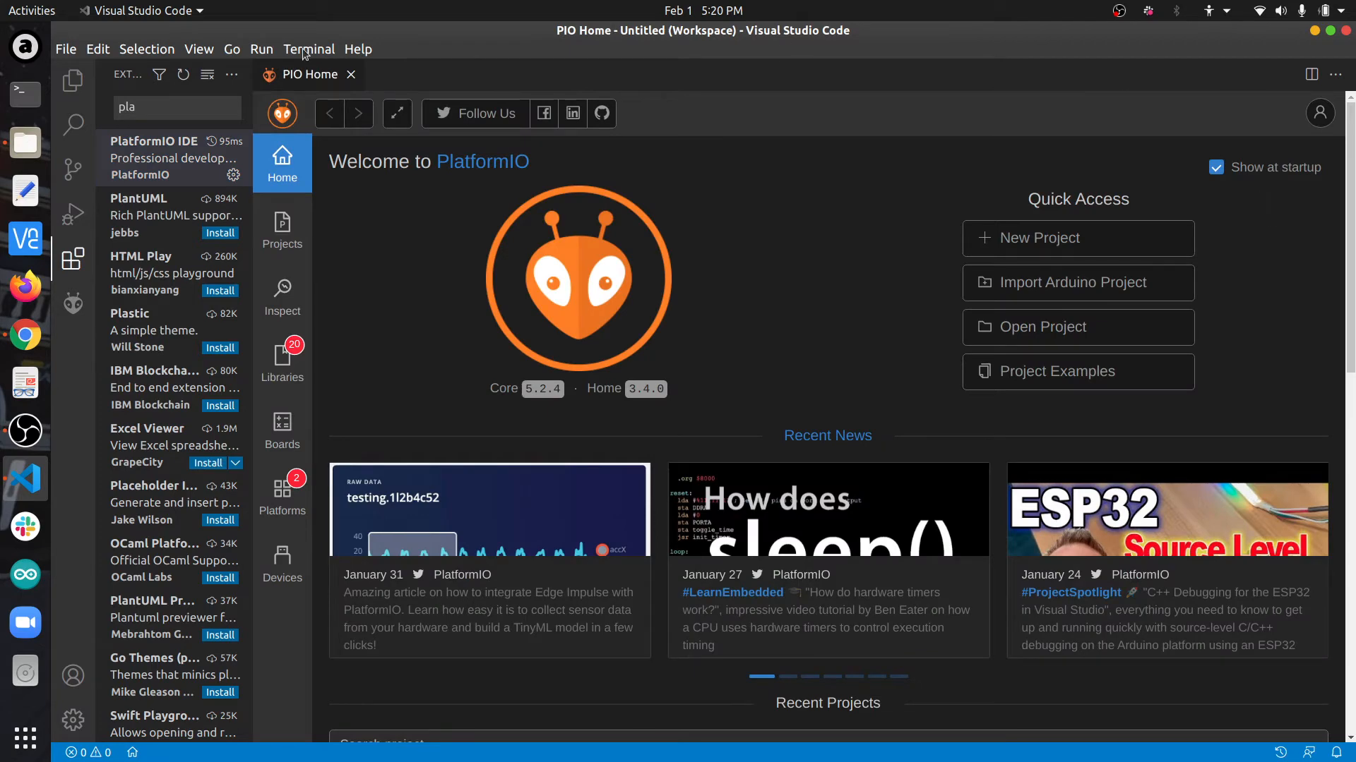
pyautogui.moveTo(1076, 248)
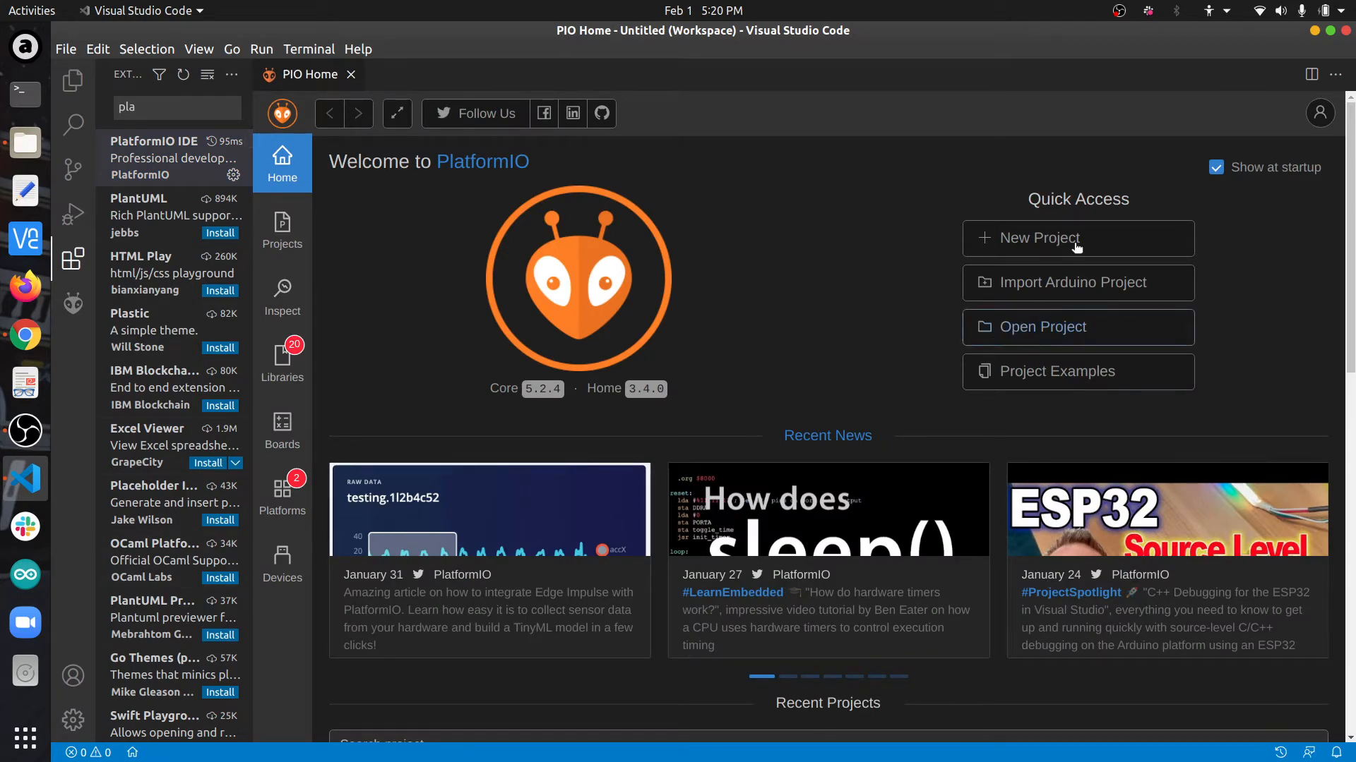
# - Start a new PlatformIO project named ESP32_firstHelloworld
pyautogui.click(1076, 237)
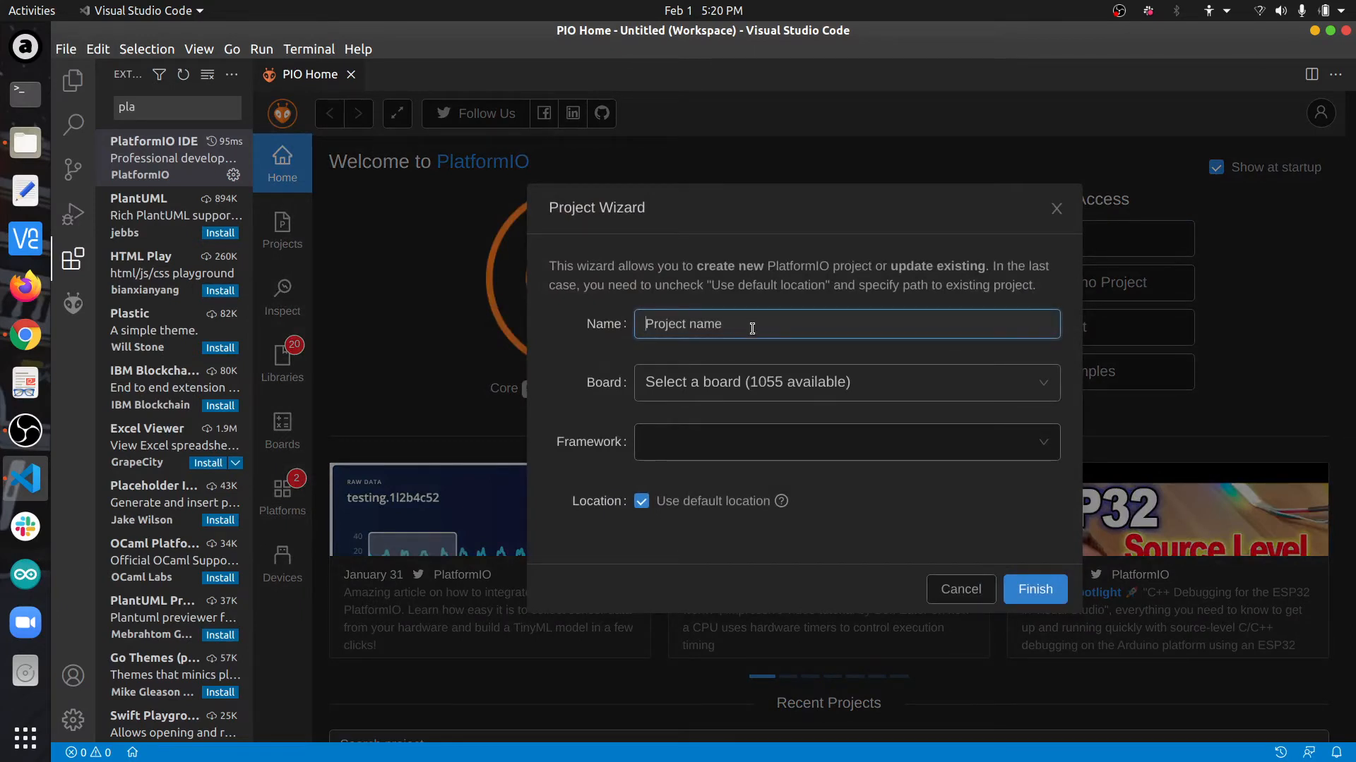
pyautogui.write('ESP32_')
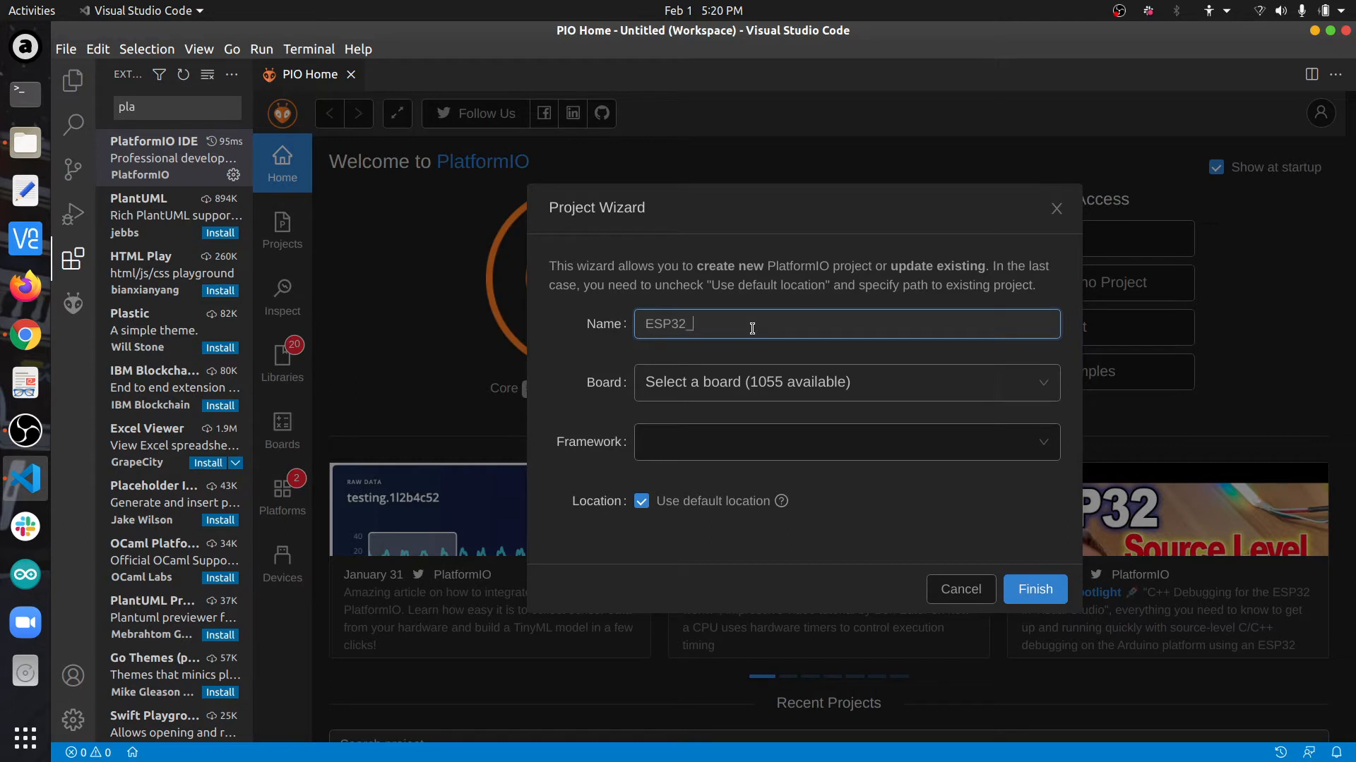
pyautogui.write('first')
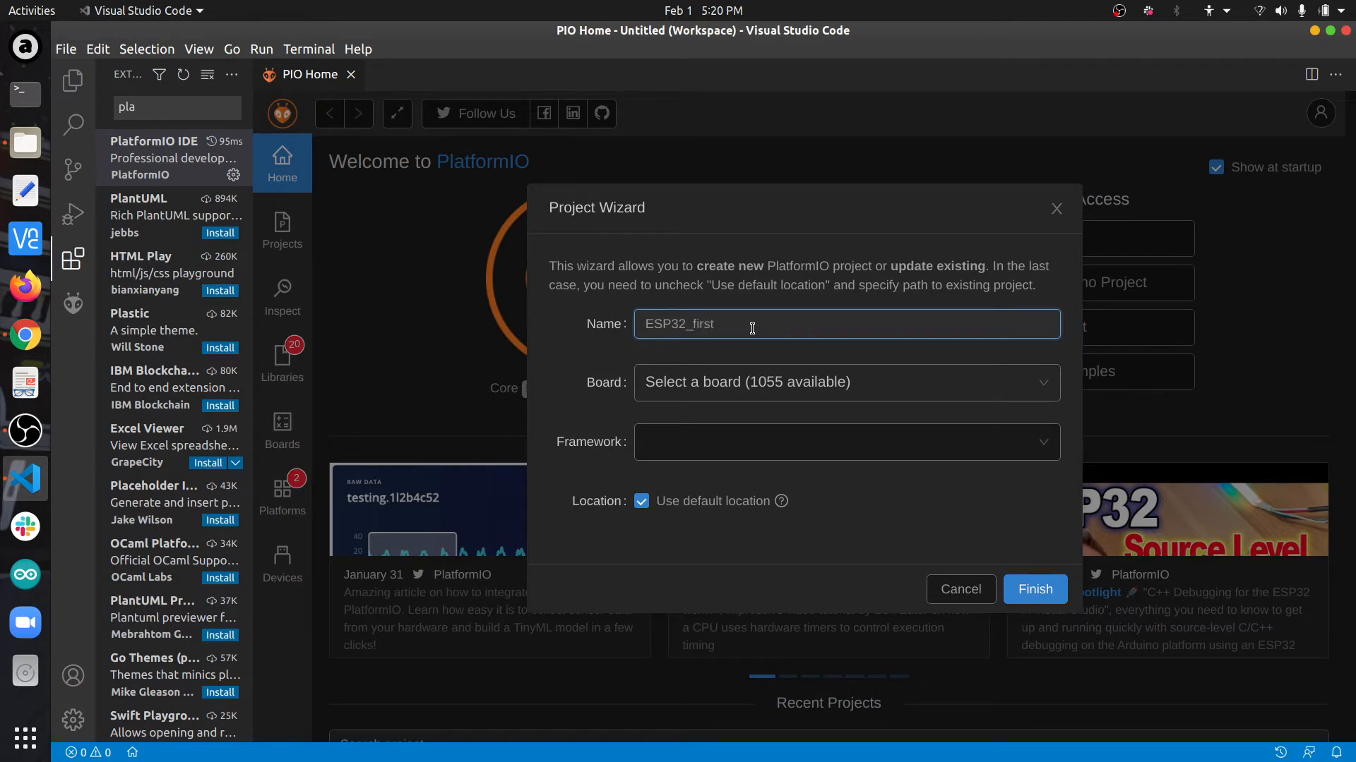
pyautogui.write('Hellow')
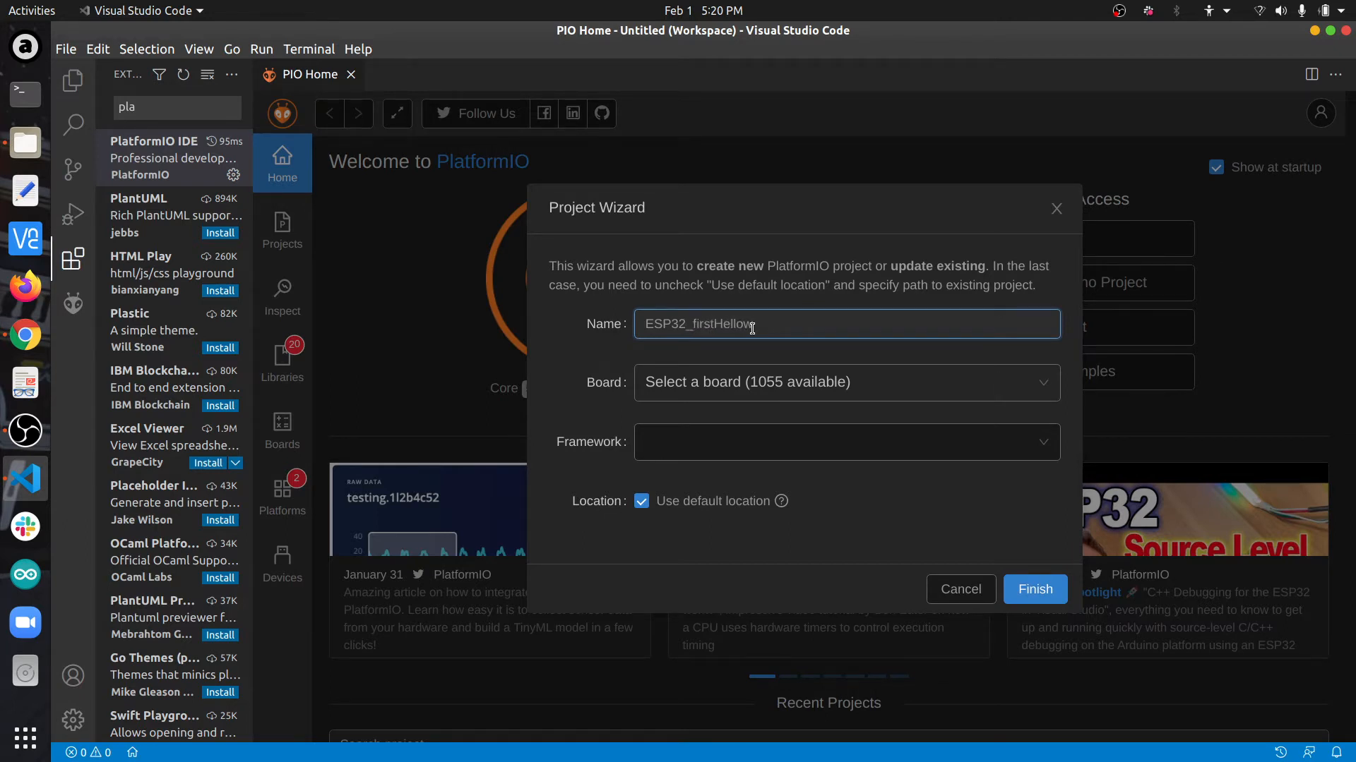
pyautogui.press('BackSpace')
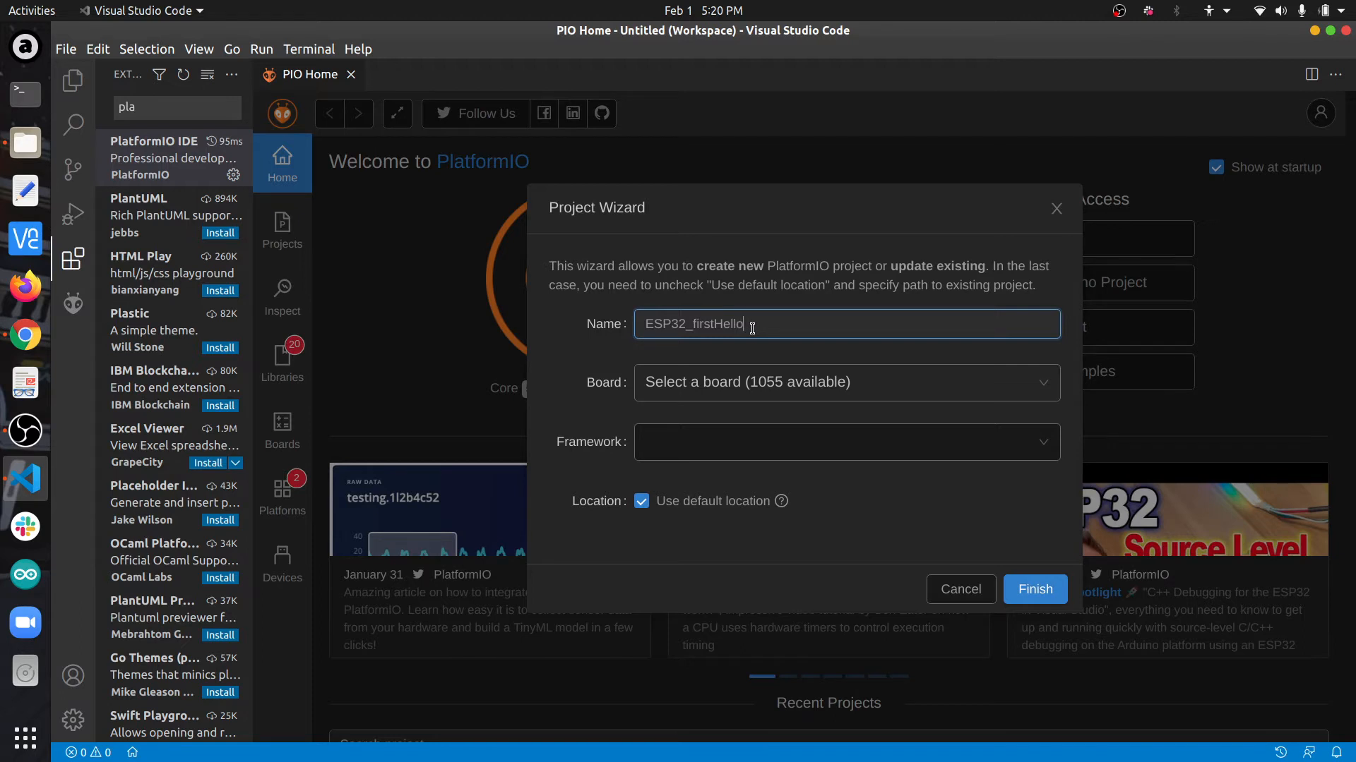
pyautogui.write('world')
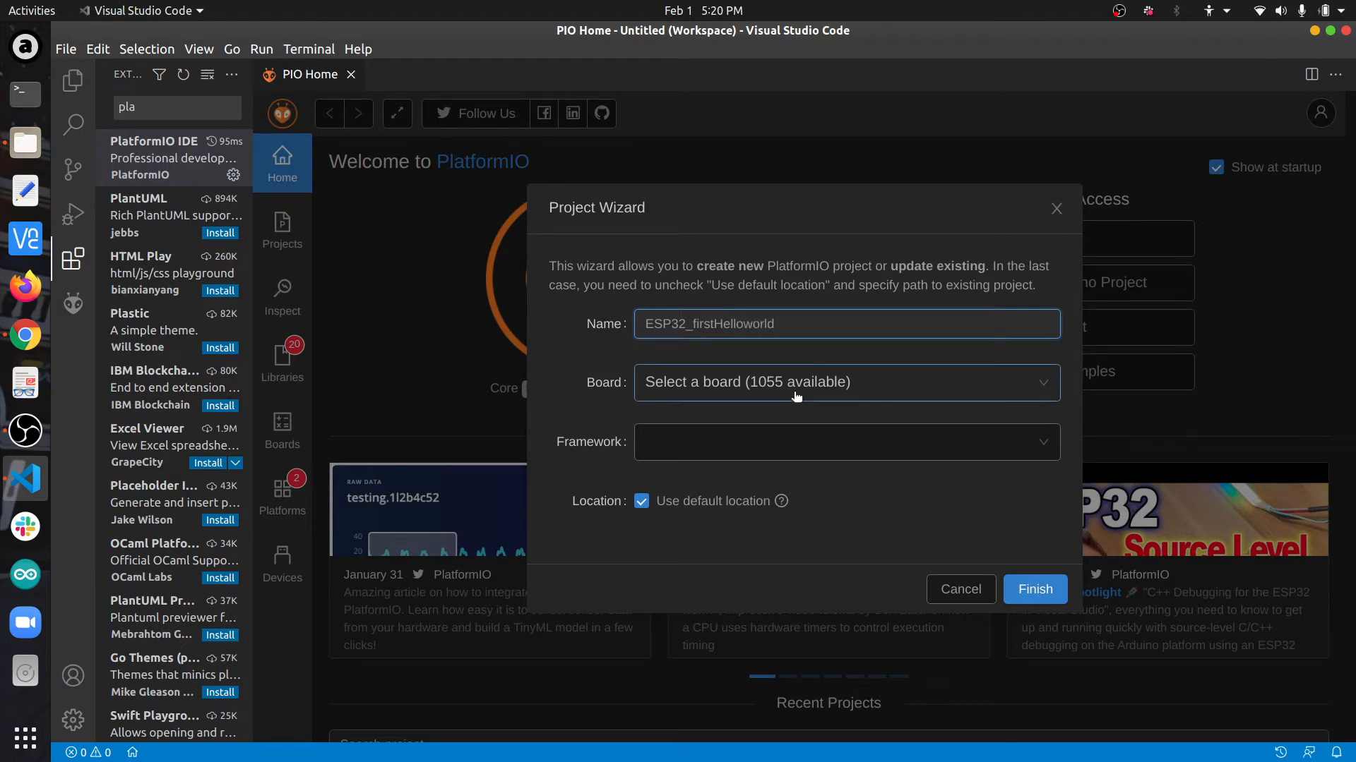
# - Search the board list for 'esp' to find an ESP32 board
pyautogui.click(846, 382)
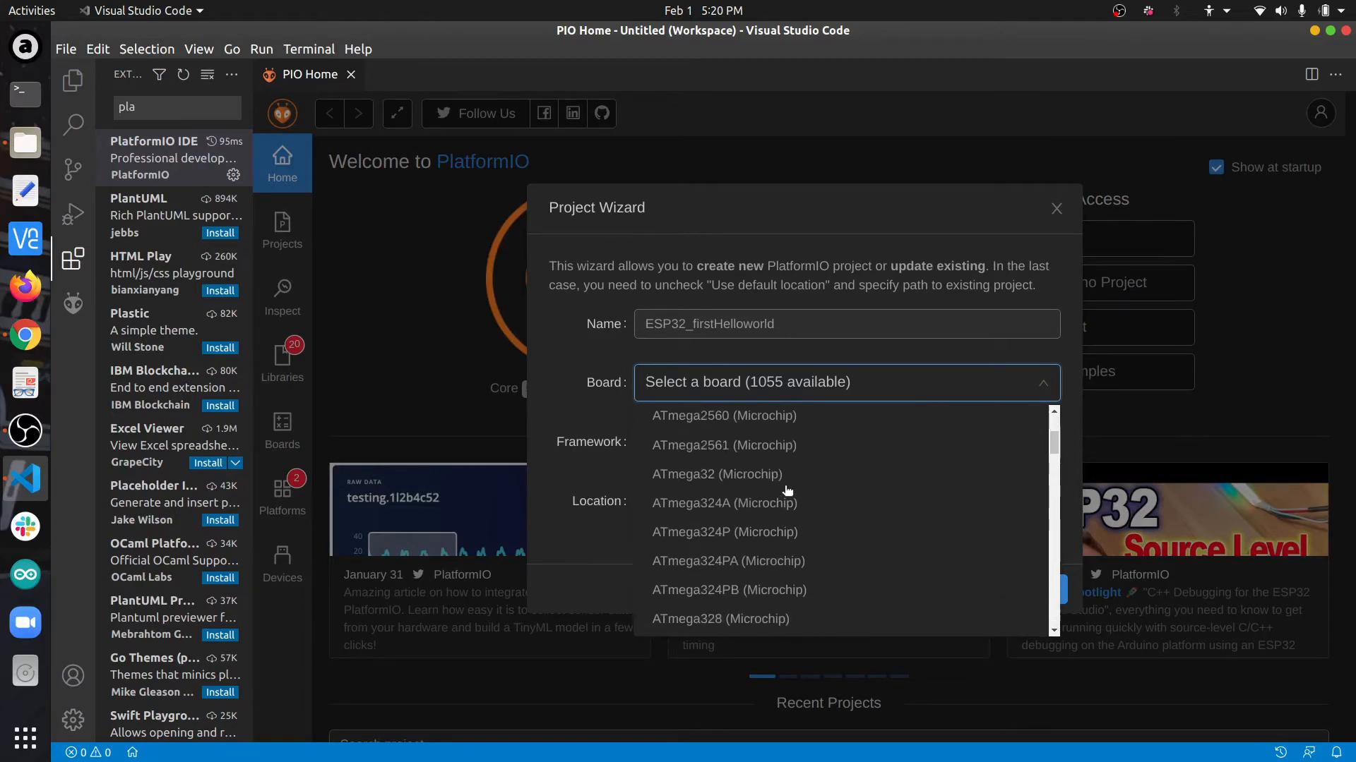
pyautogui.scroll(-3)
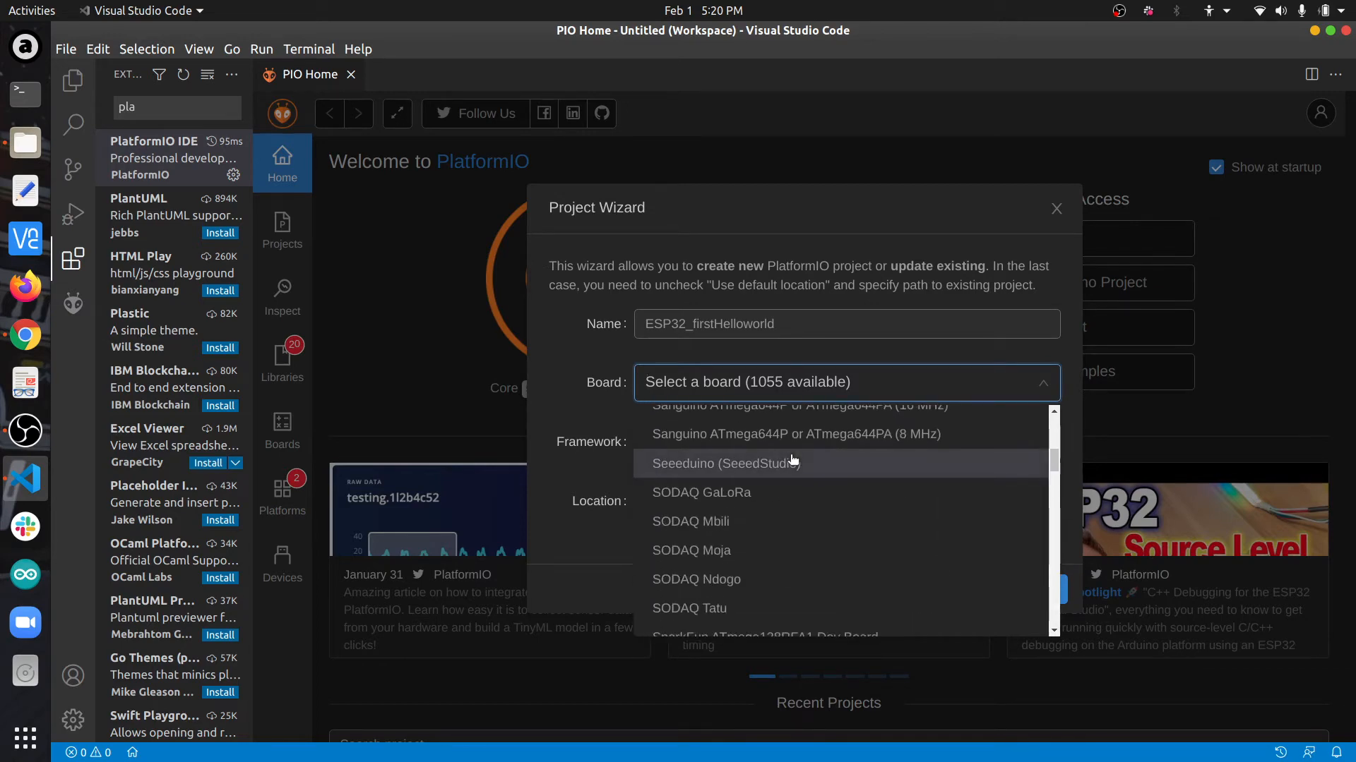
pyautogui.write('esp')
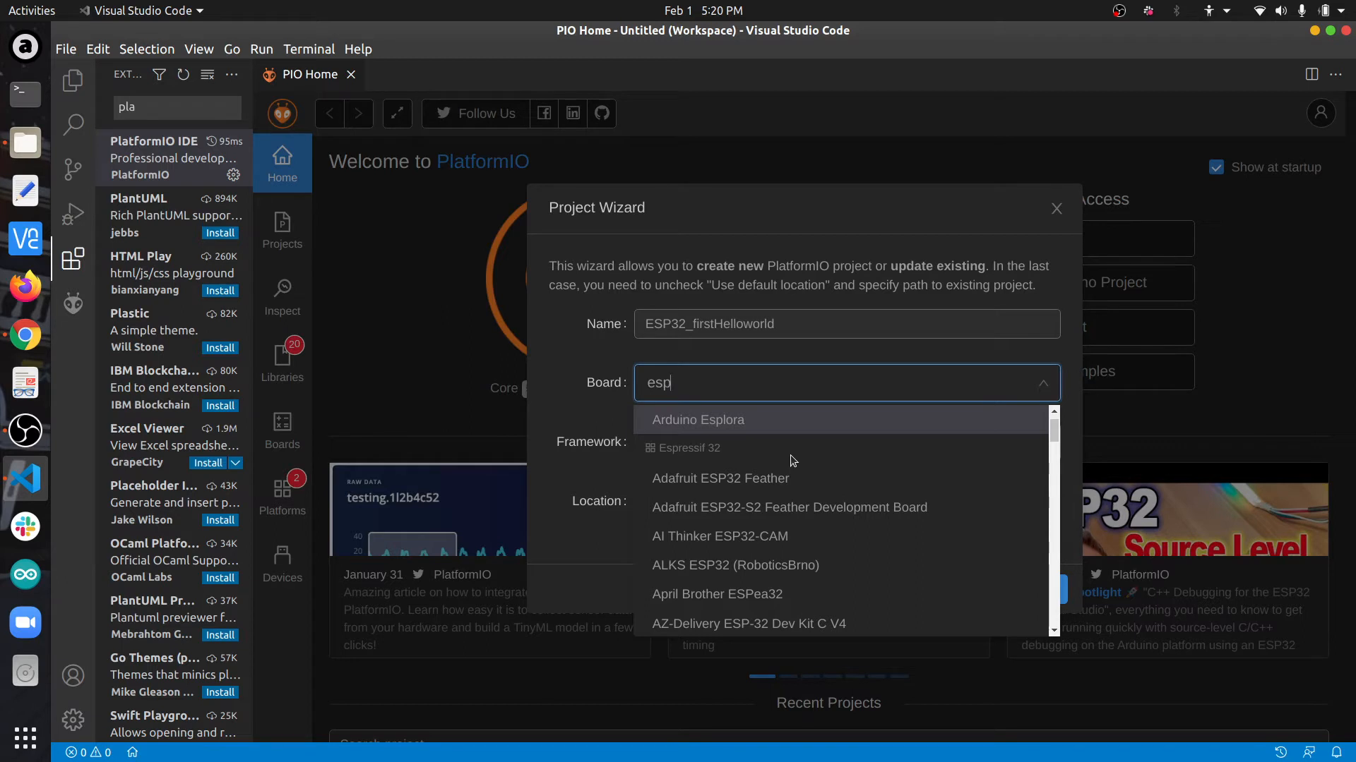
pyautogui.scroll(-3)
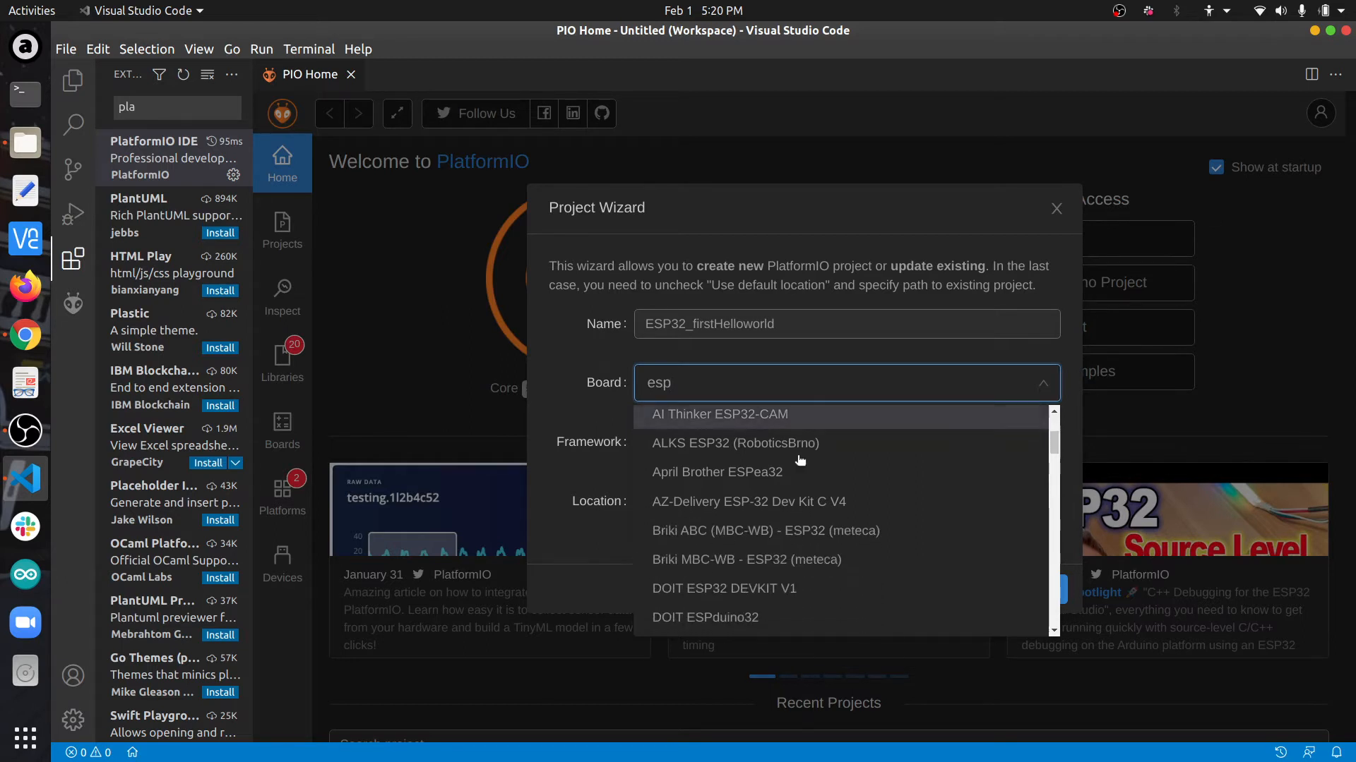
pyautogui.scroll(-3)
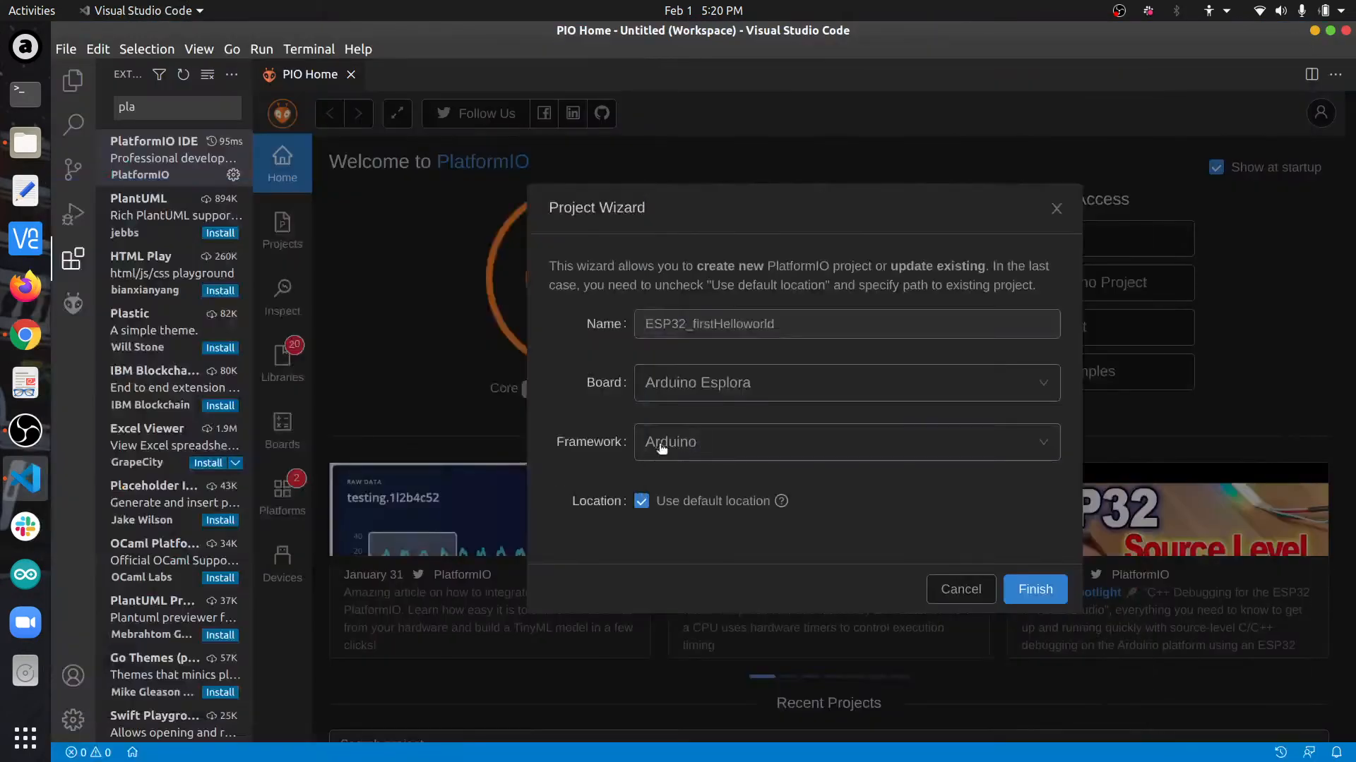
# - Choose DOIT ESP32 DEVKIT V1 as the project board
pyautogui.click(845, 383)
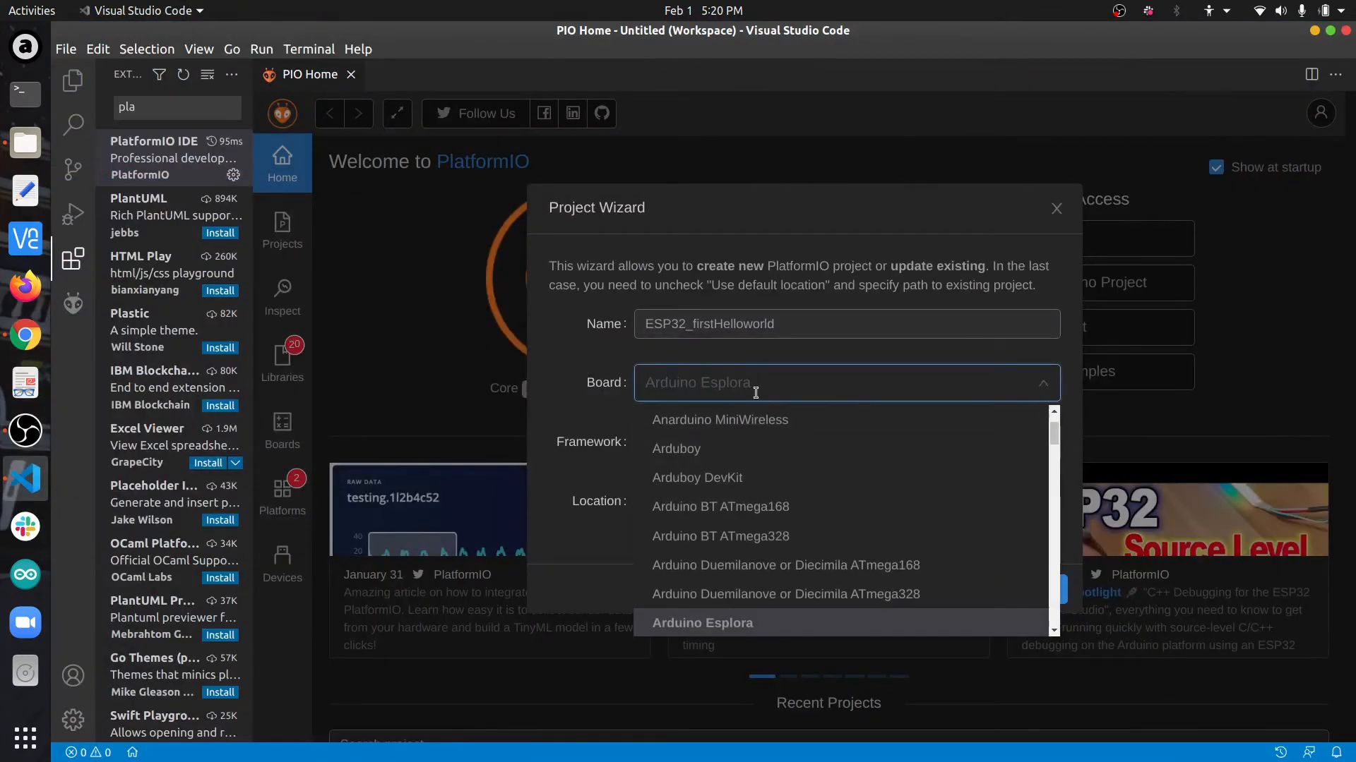
pyautogui.write('esp')
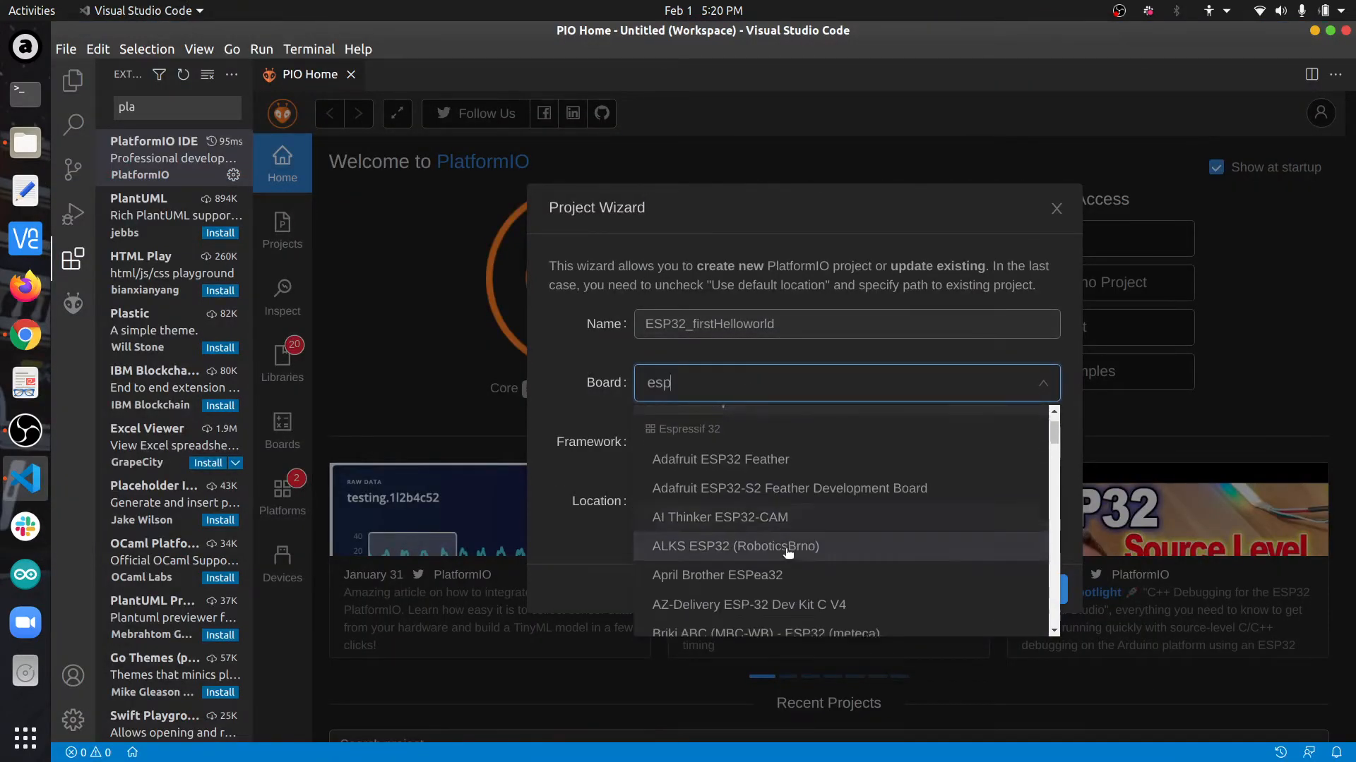
pyautogui.scroll(-3)
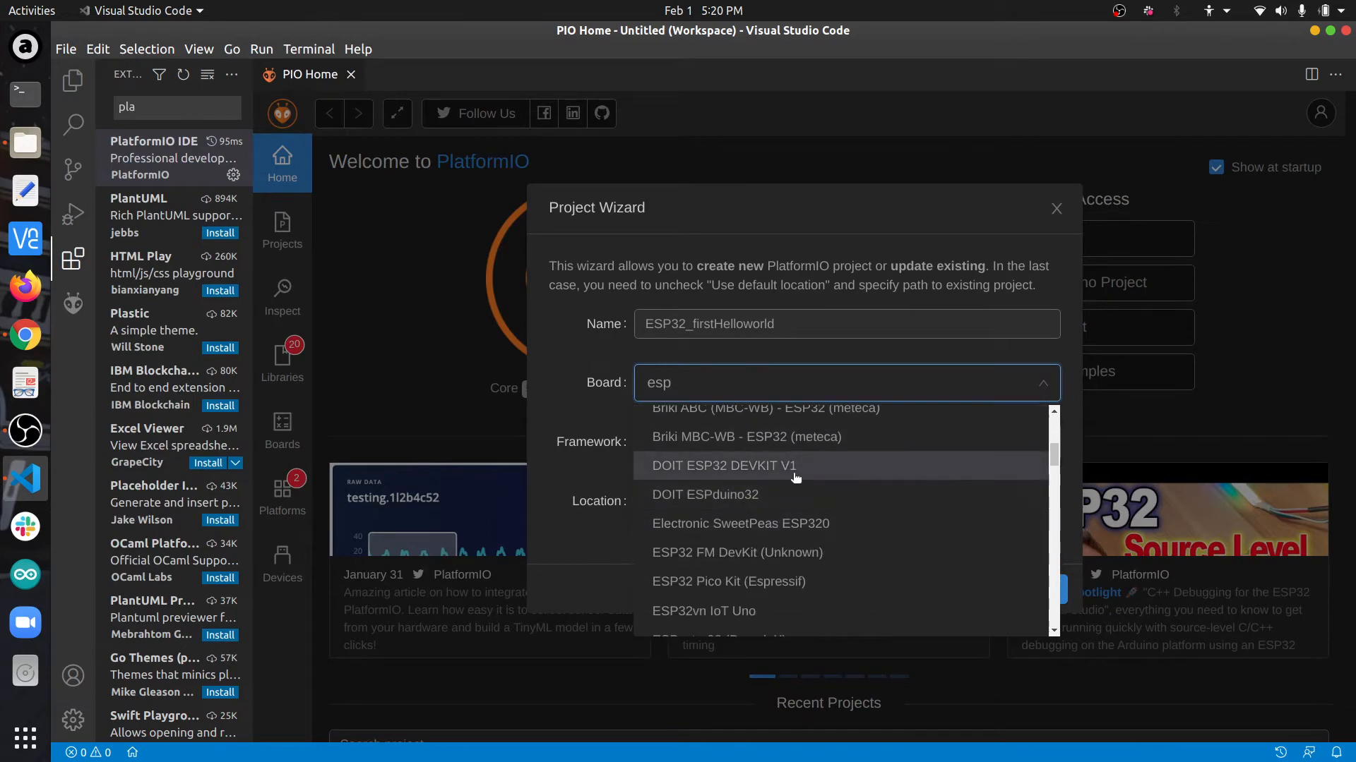
pyautogui.click(723, 465)
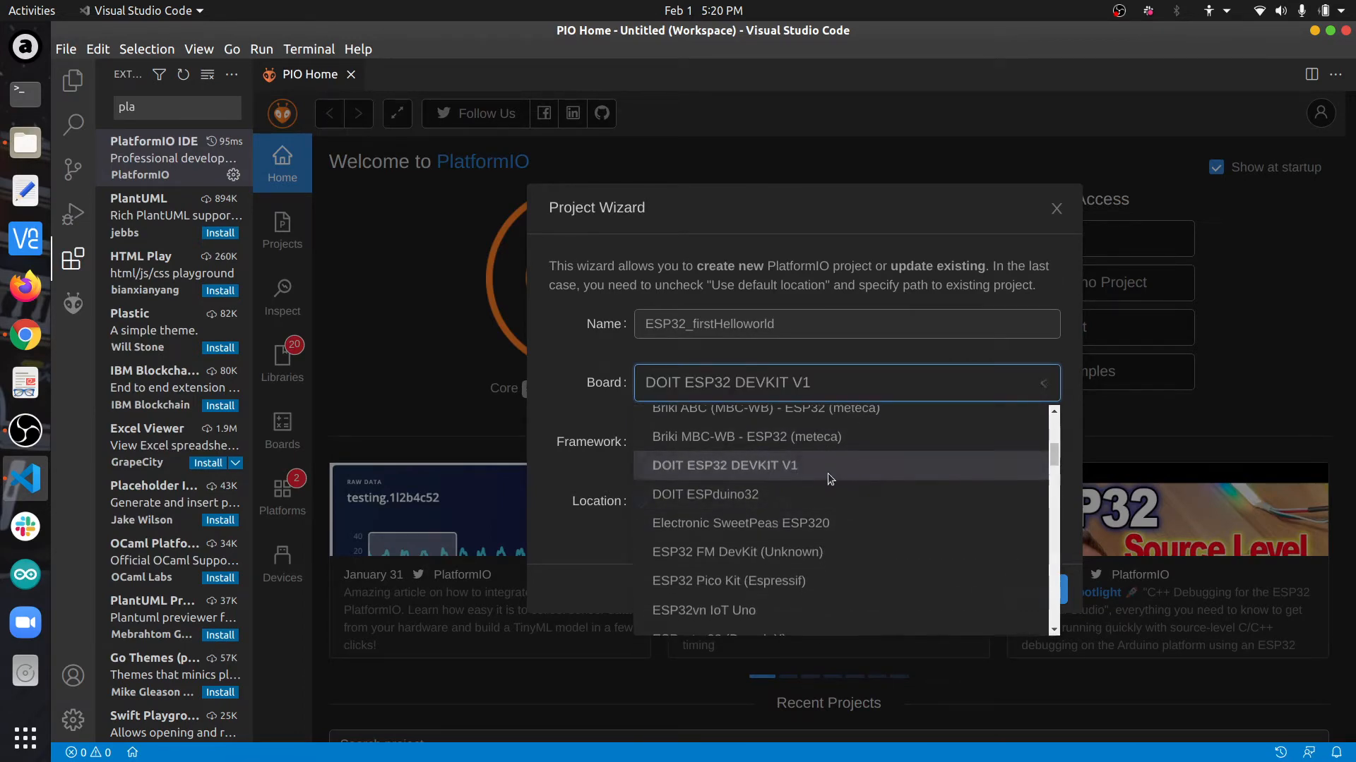
pyautogui.click(724, 464)
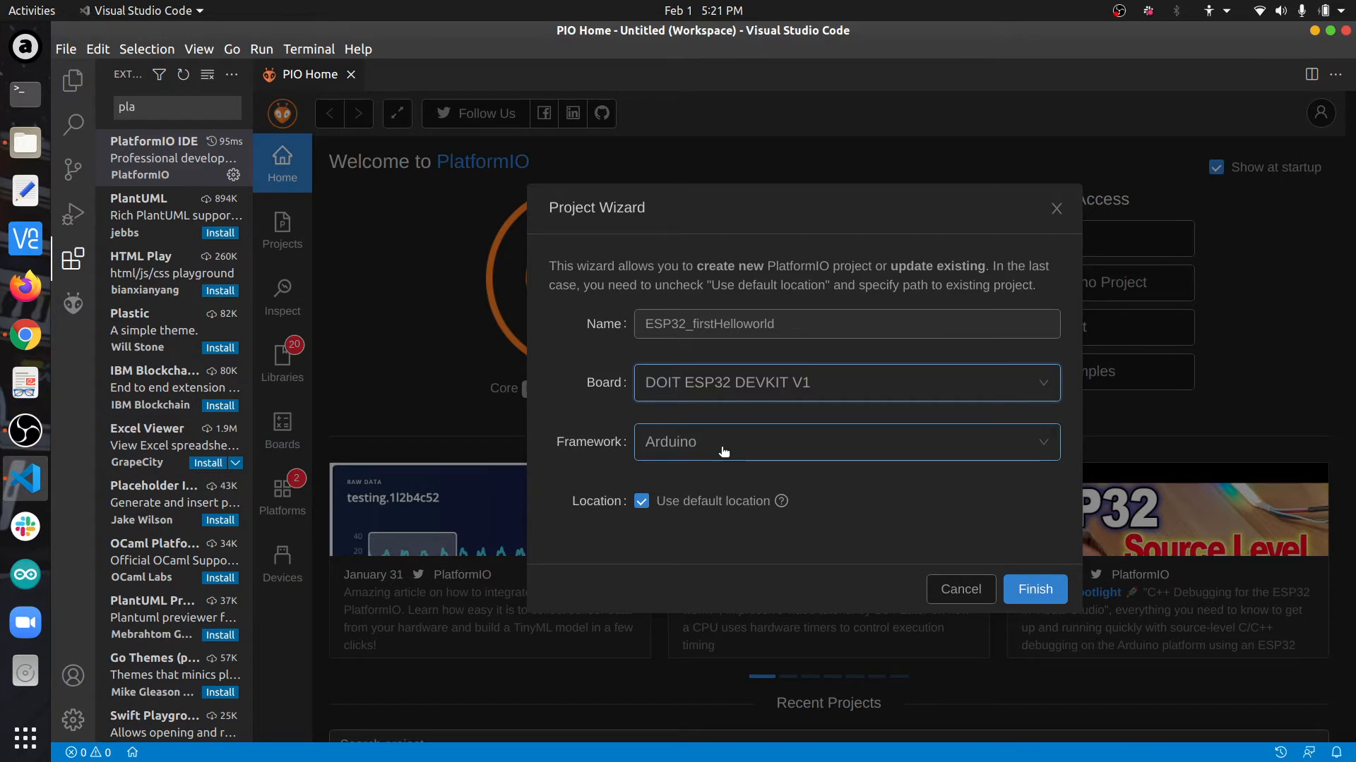
# - Keep Arduino as the framework and finish creating the project
pyautogui.click(846, 442)
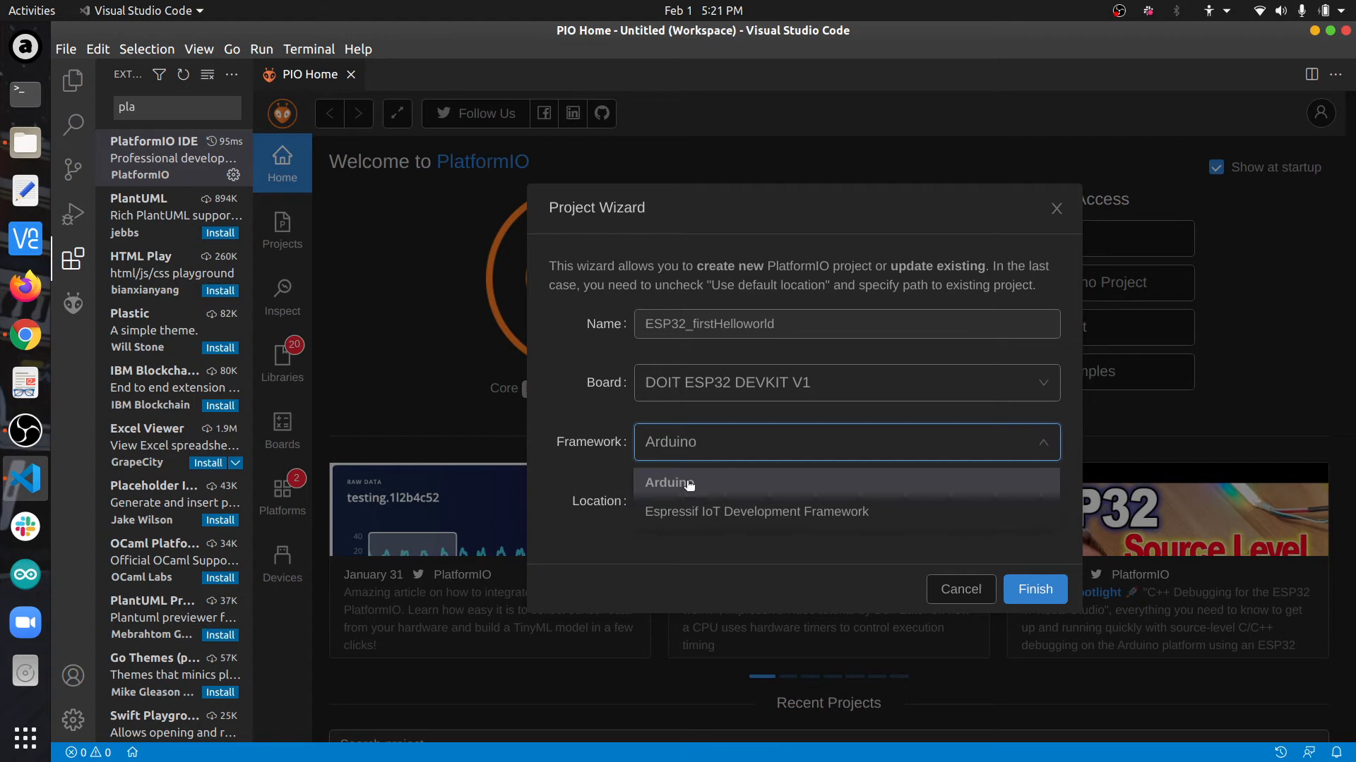
pyautogui.click(668, 483)
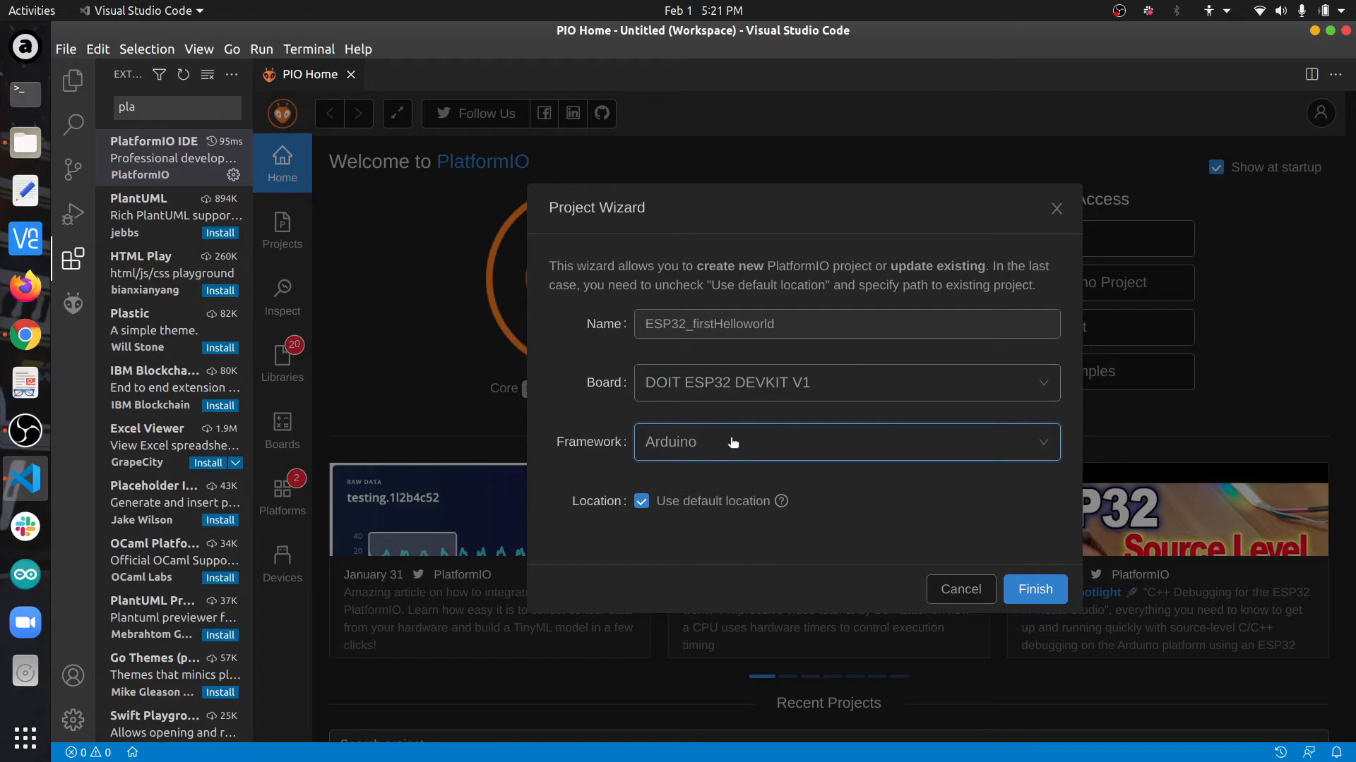
pyautogui.moveTo(689, 449)
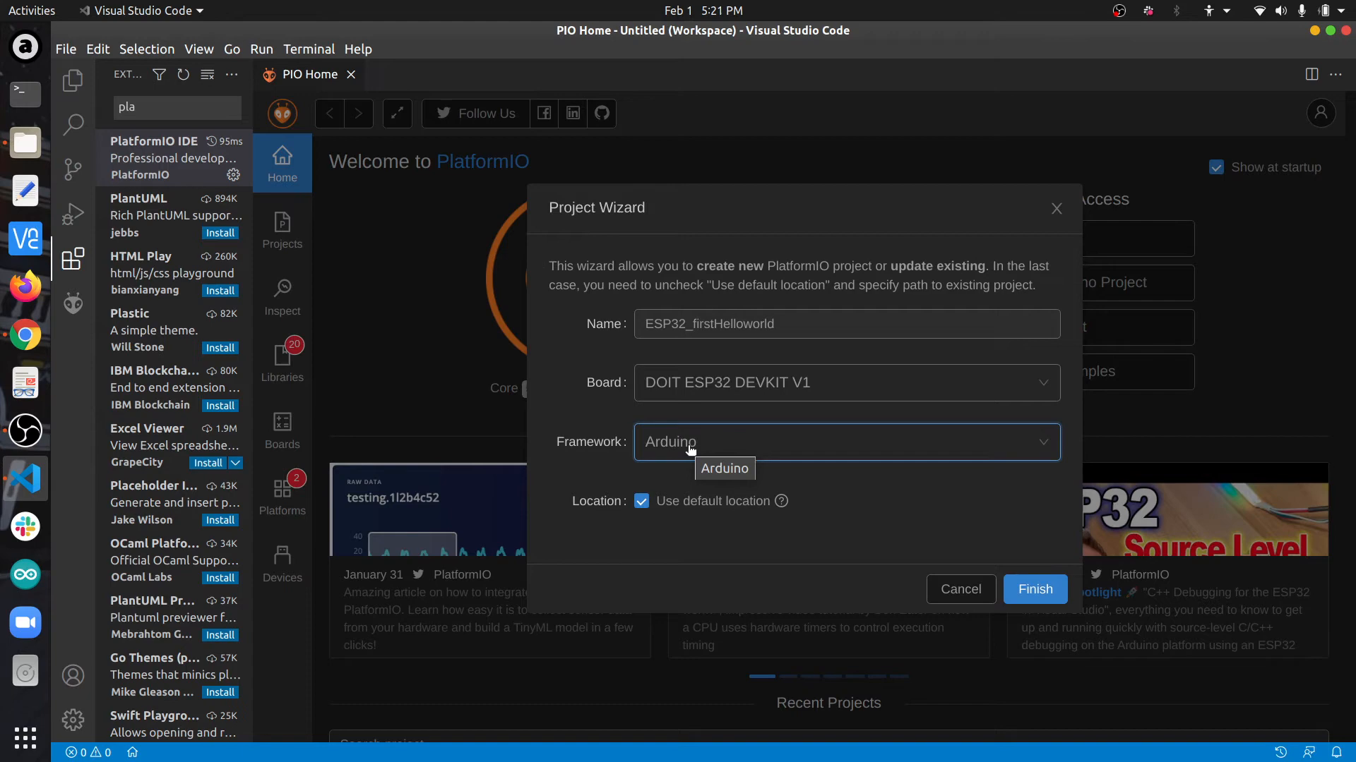
pyautogui.moveTo(900, 538)
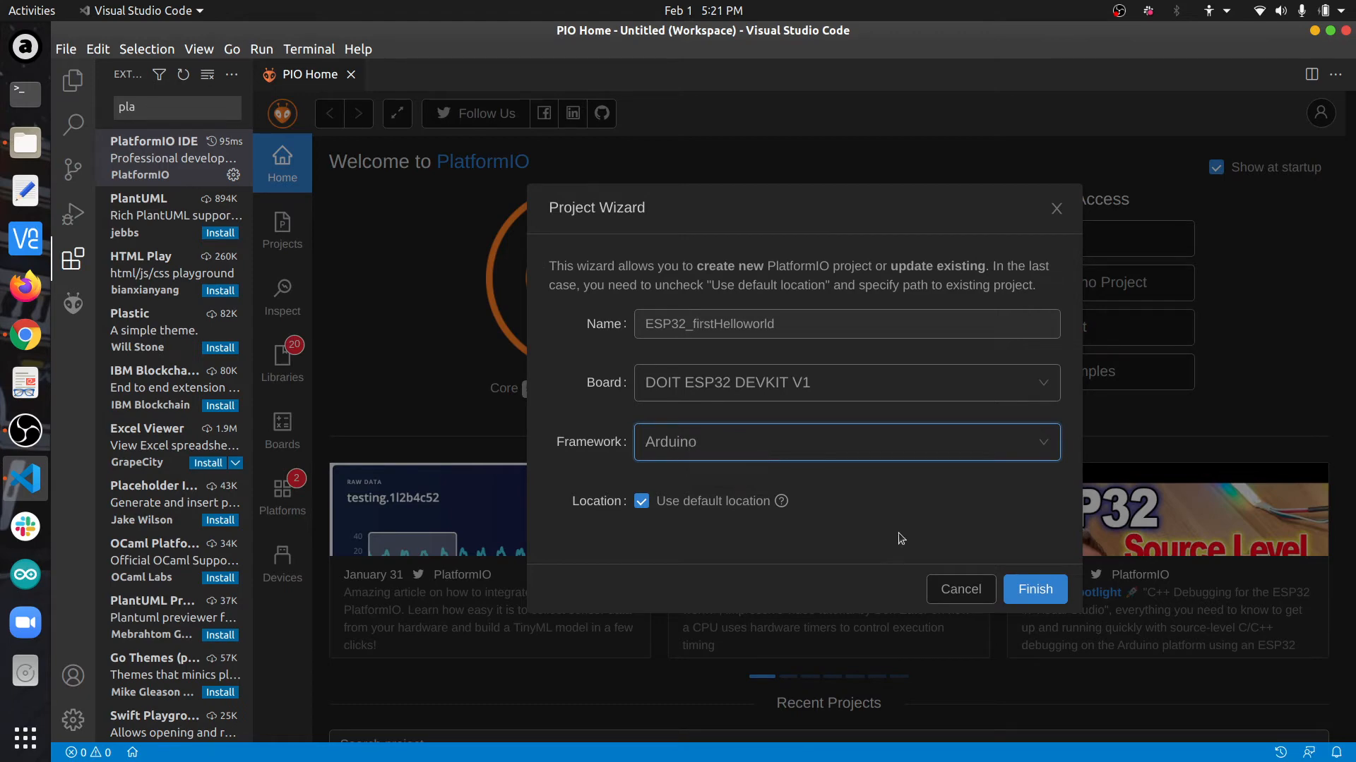
pyautogui.click(1034, 589)
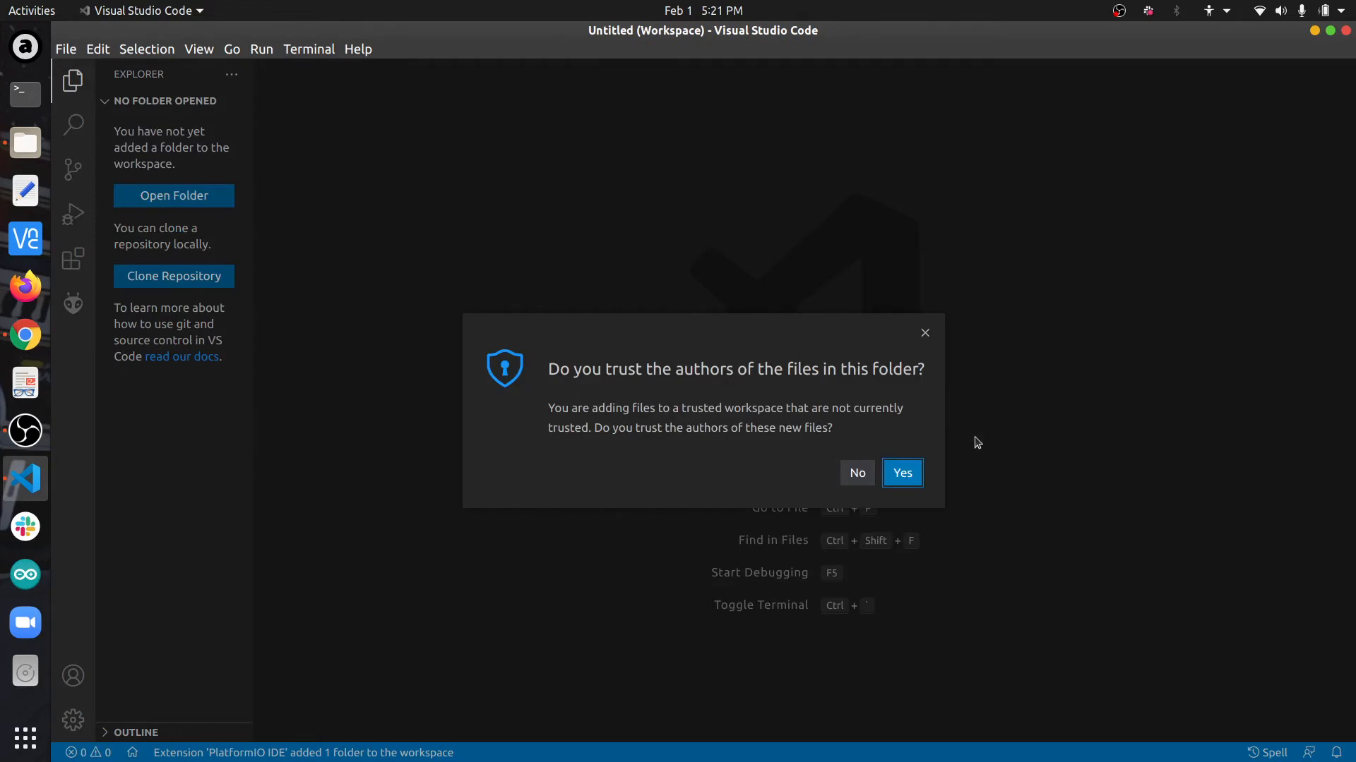
# - Trust the new project folder and open src/main.cpp from the Explorer
pyautogui.click(903, 473)
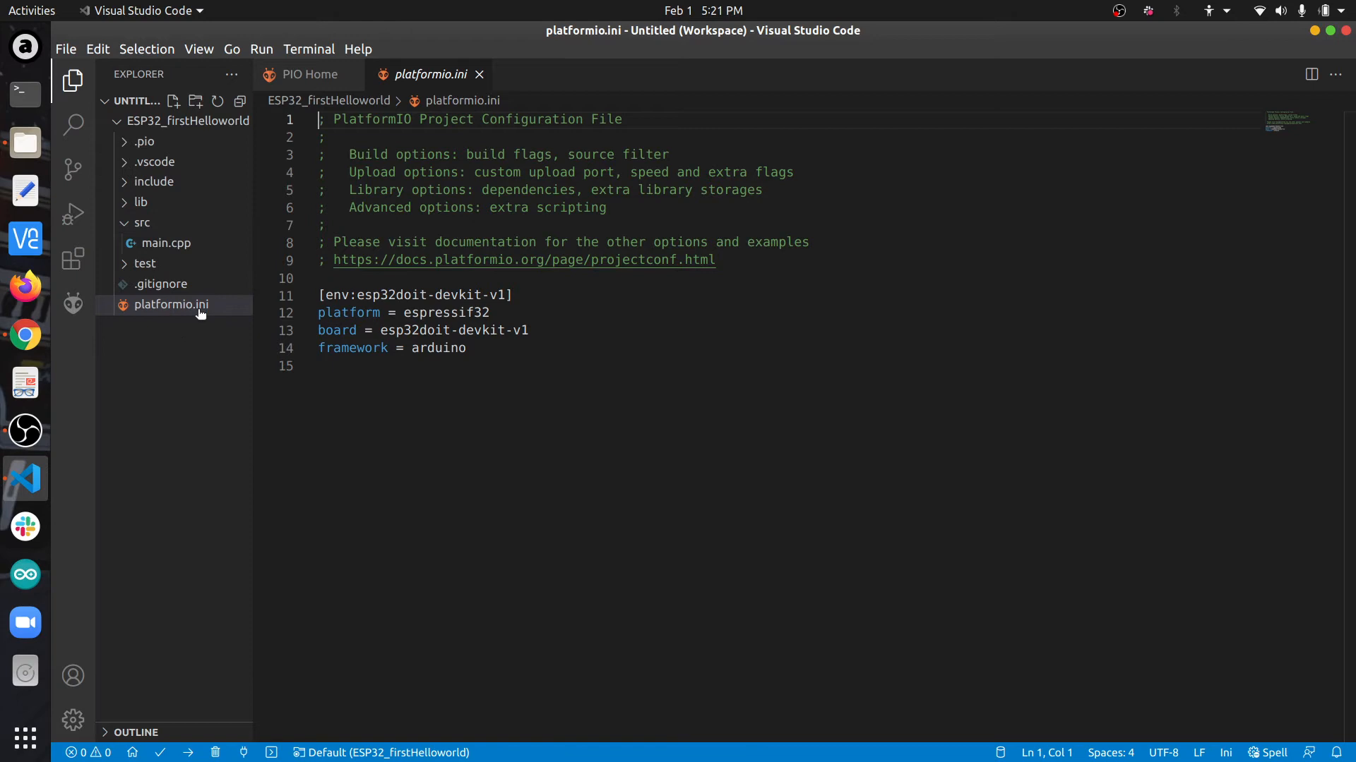
pyautogui.click(171, 305)
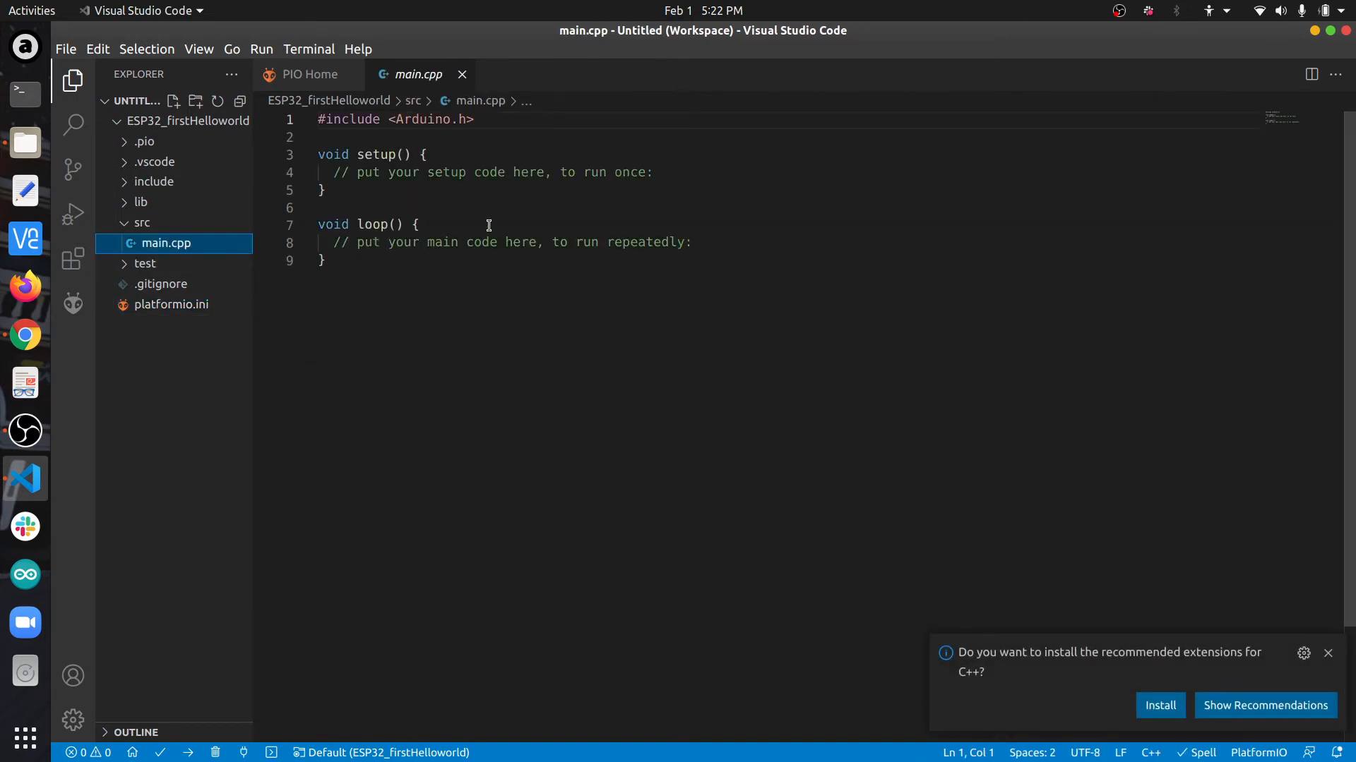
pyautogui.moveTo(200, 252)
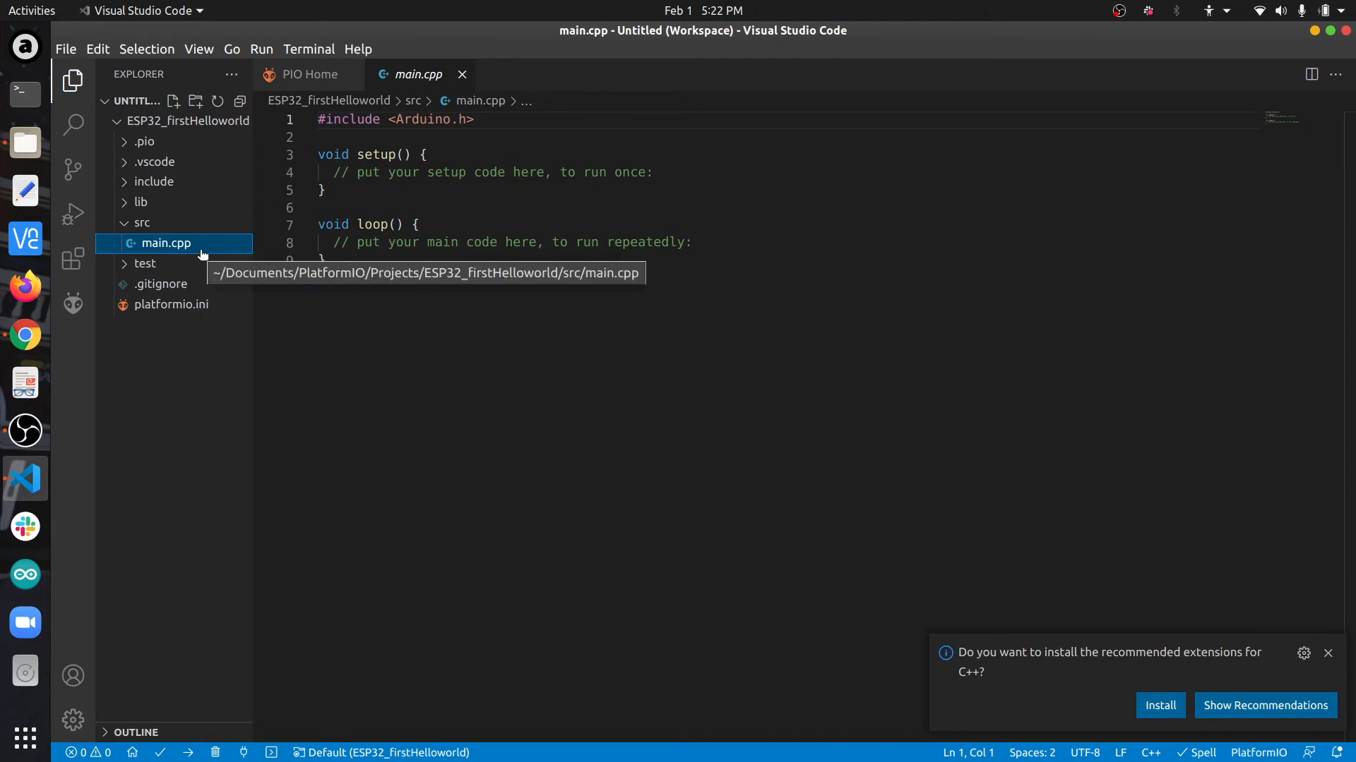
pyautogui.moveTo(574, 317)
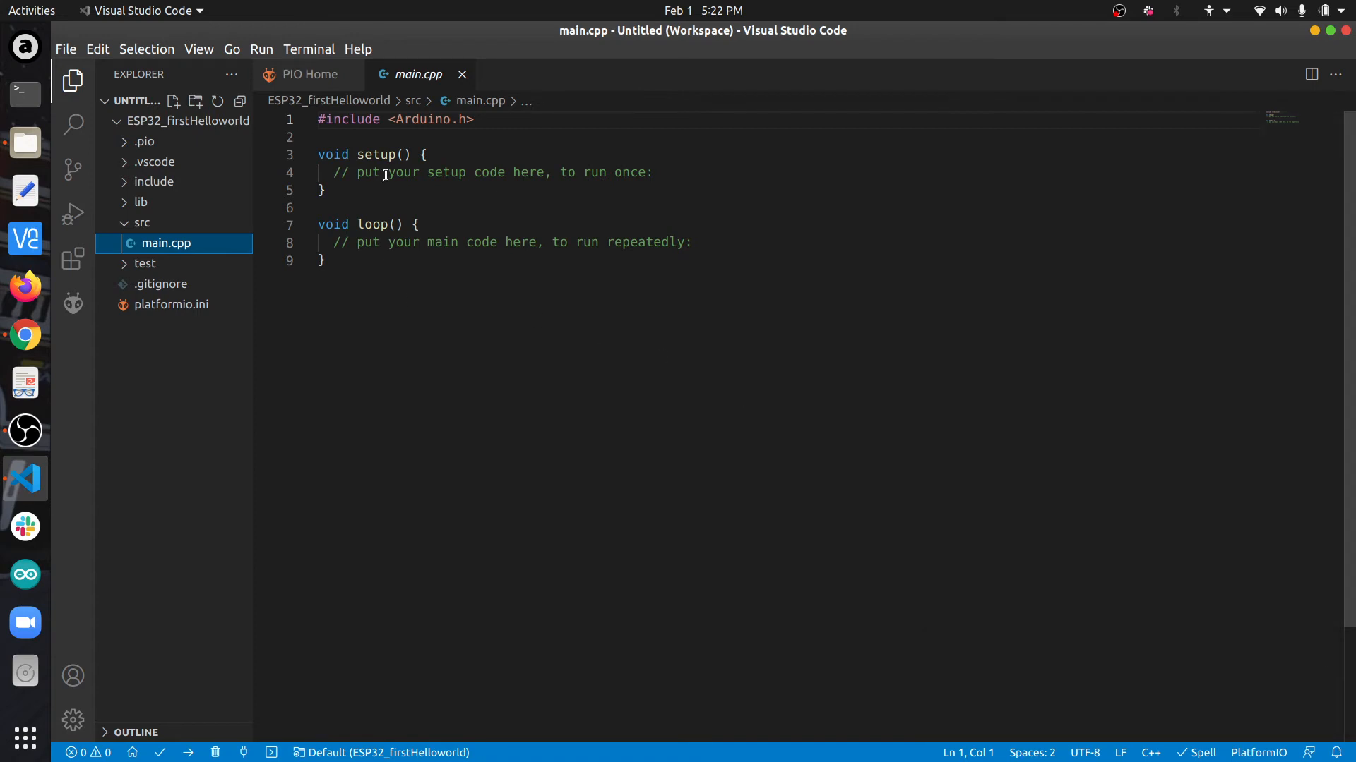
# - Place the cursor inside the setup() body to begin entering code
pyautogui.click(653, 172)
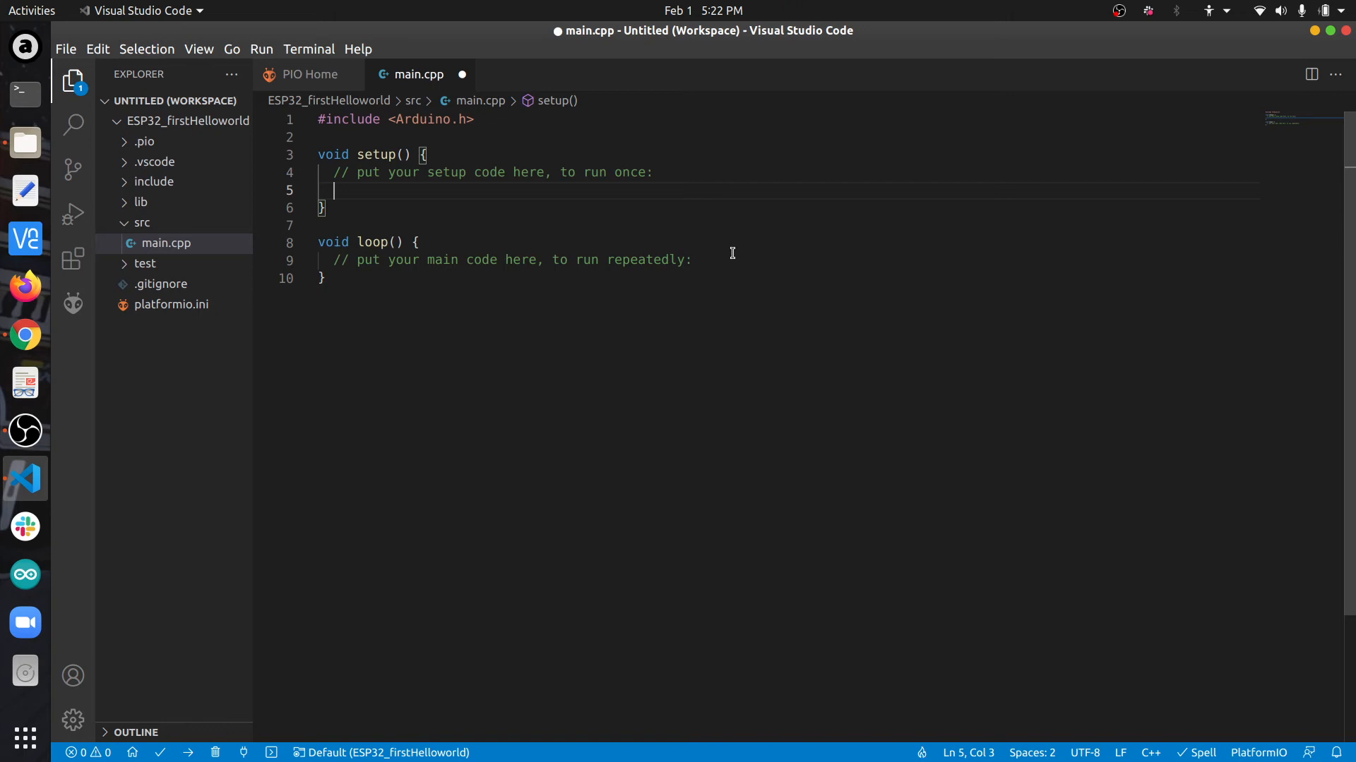
pyautogui.moveTo(87, 550)
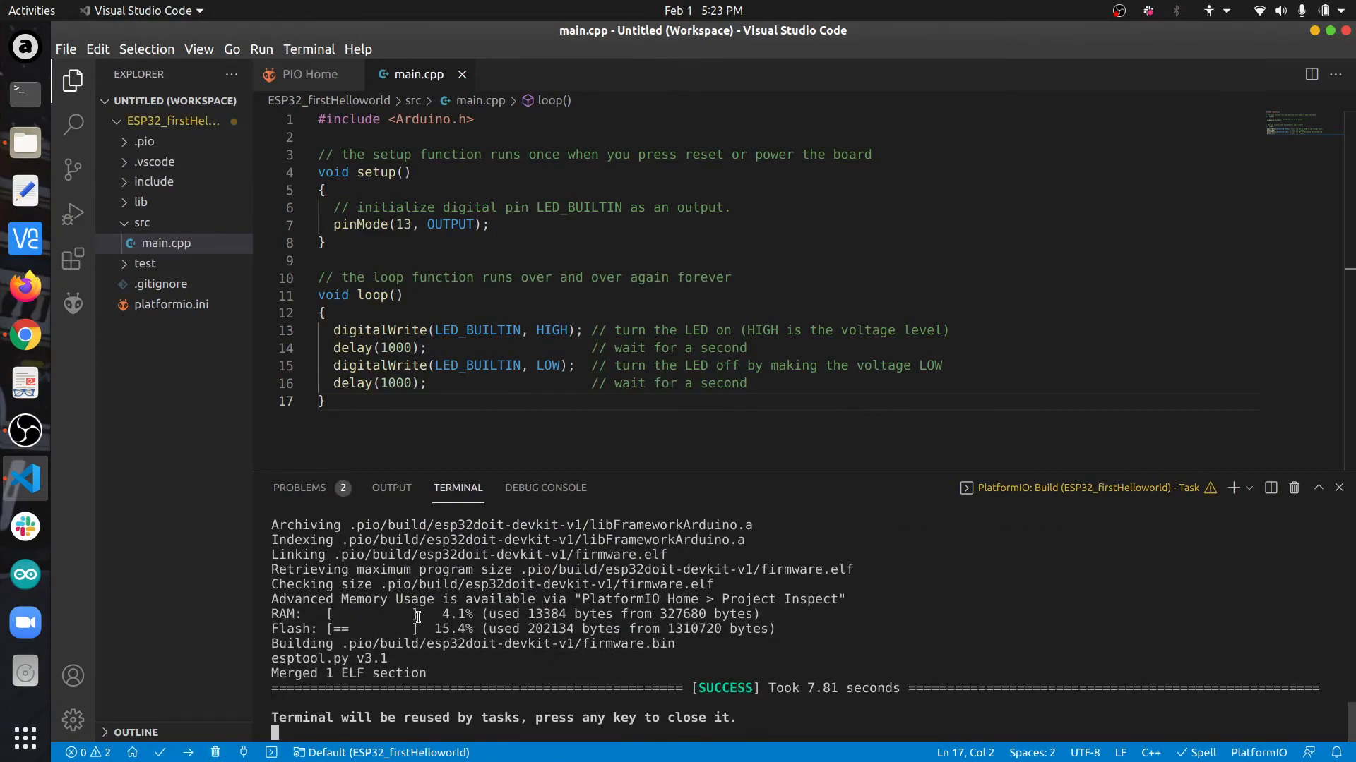
pyautogui.moveTo(521, 661)
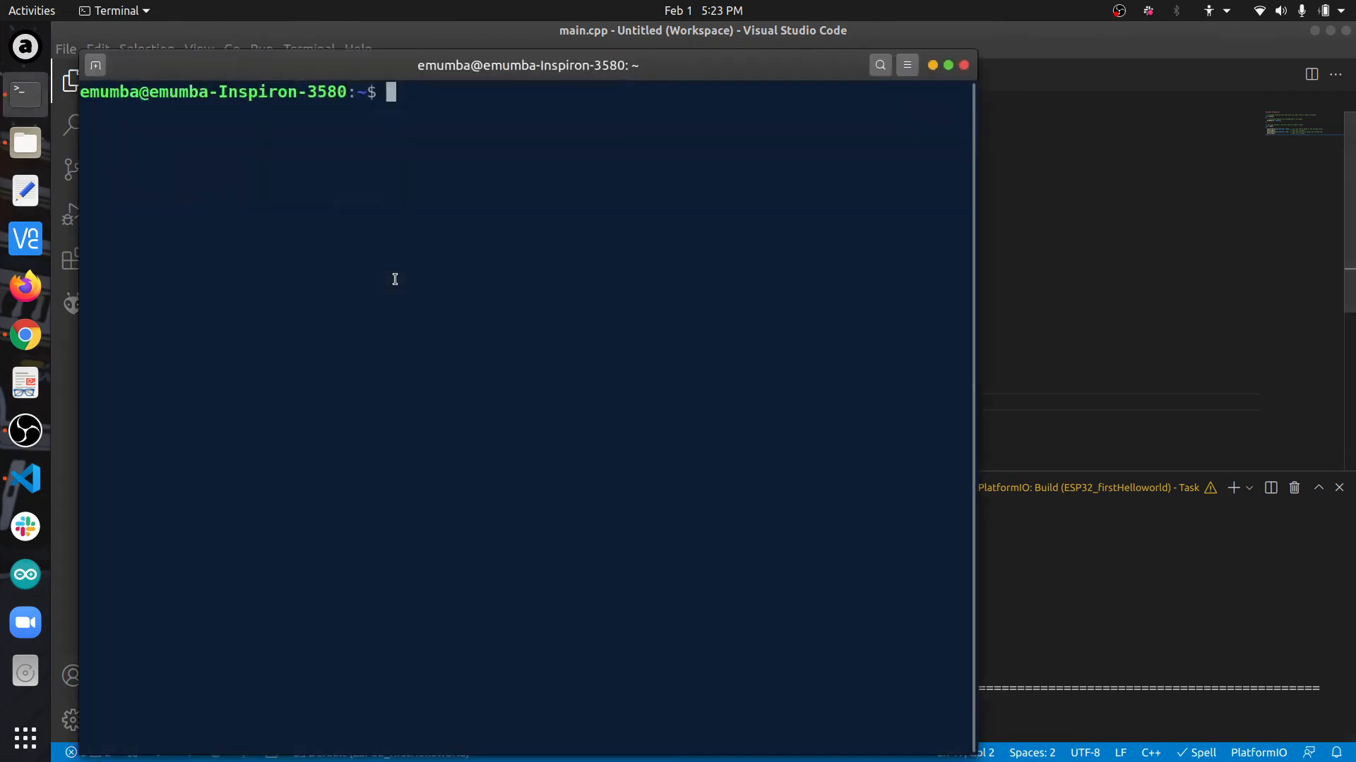
# - Run sudo chmod 777 /dev/ttyUSB0 in Terminal and switch back to VS Code
pyautogui.write('git add .')
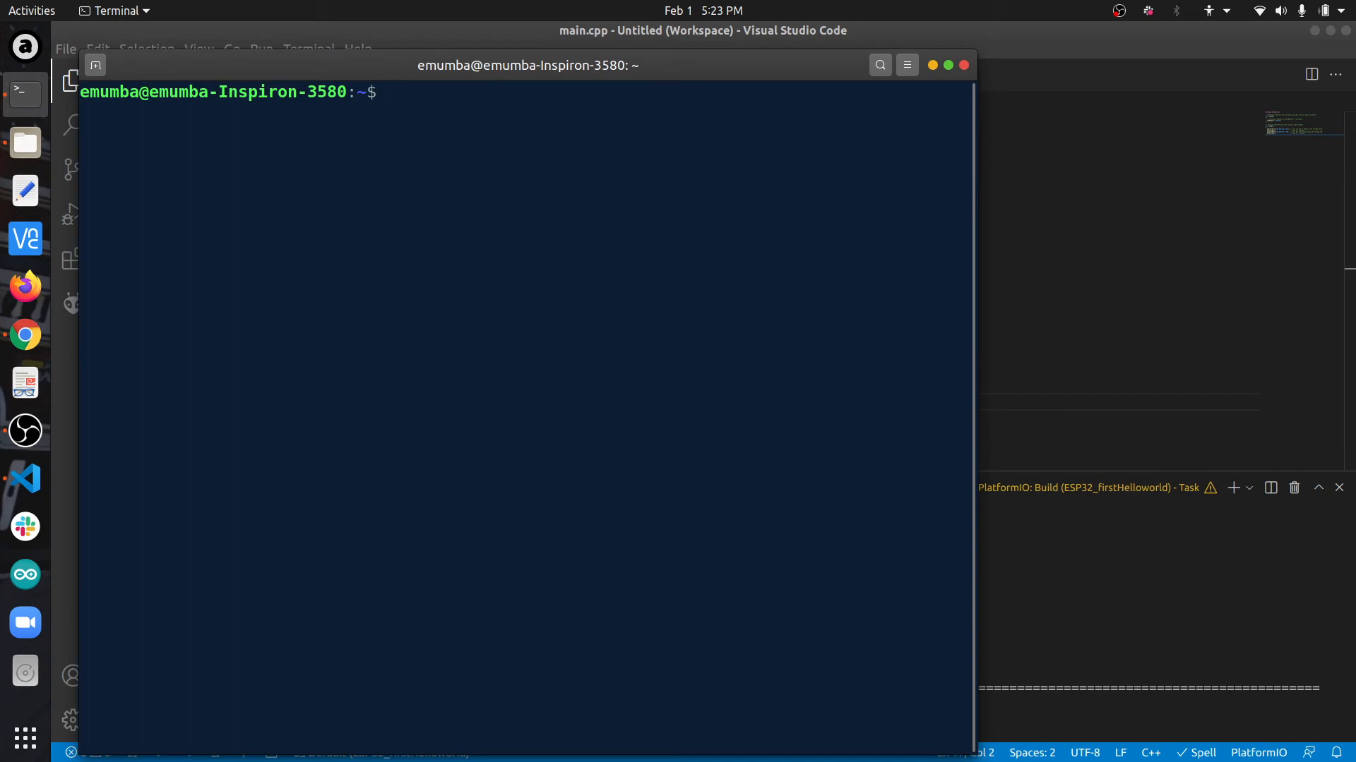
pyautogui.press('ctrl+r')
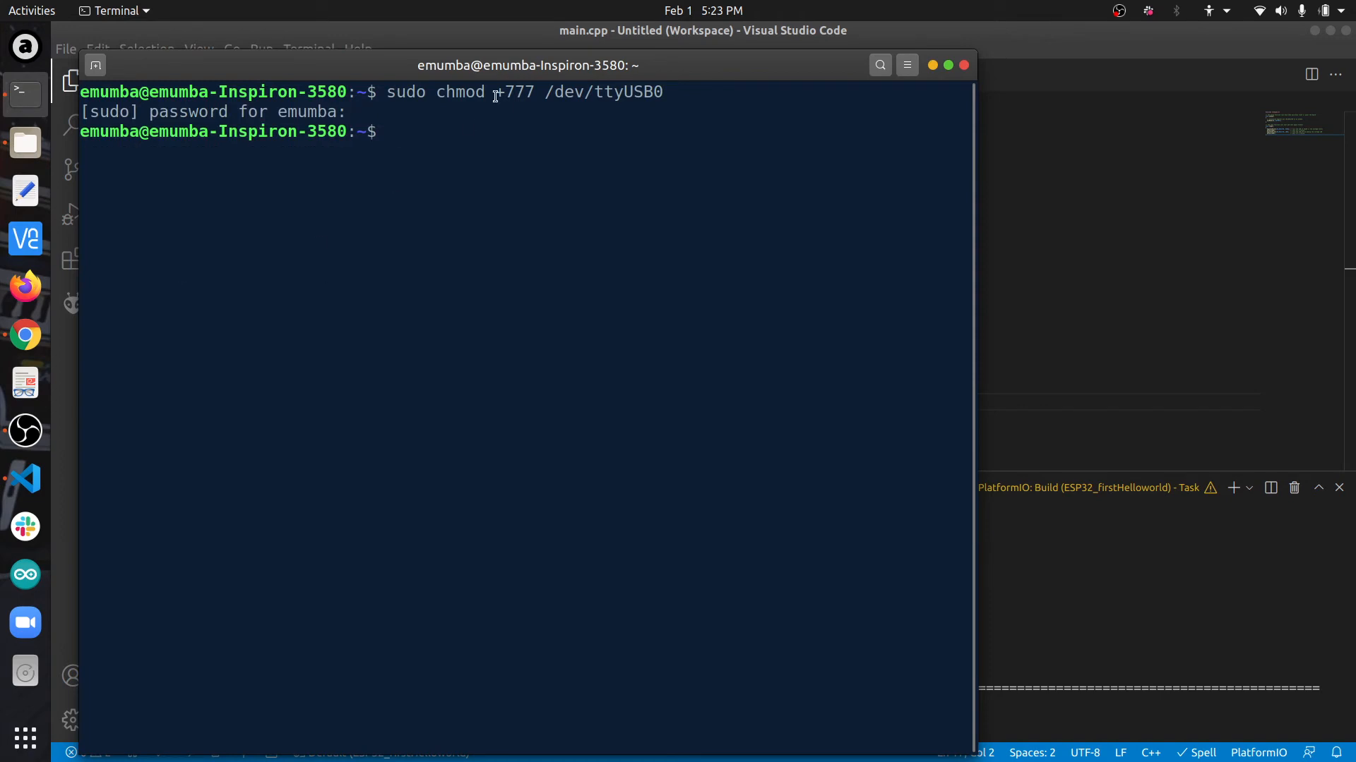
pyautogui.doubleClick(603, 91)
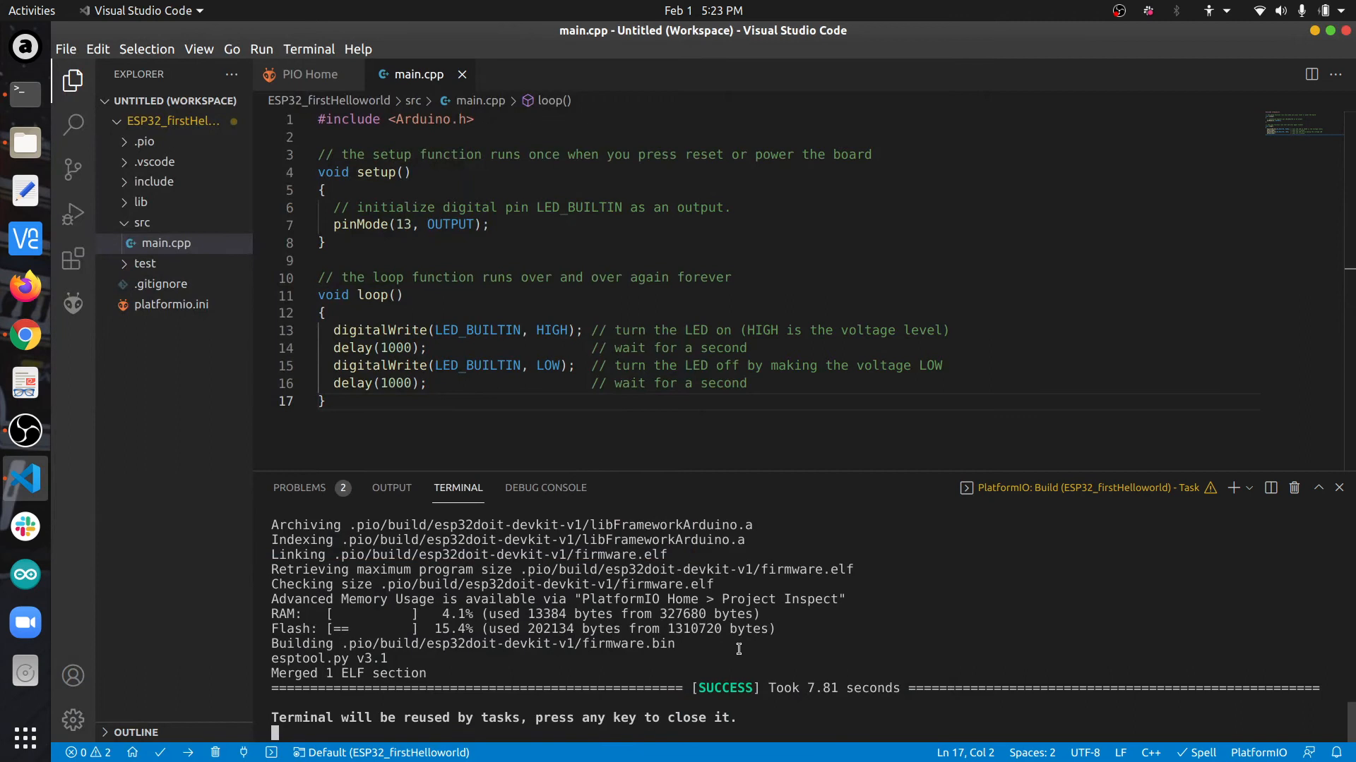
pyautogui.moveTo(665, 640)
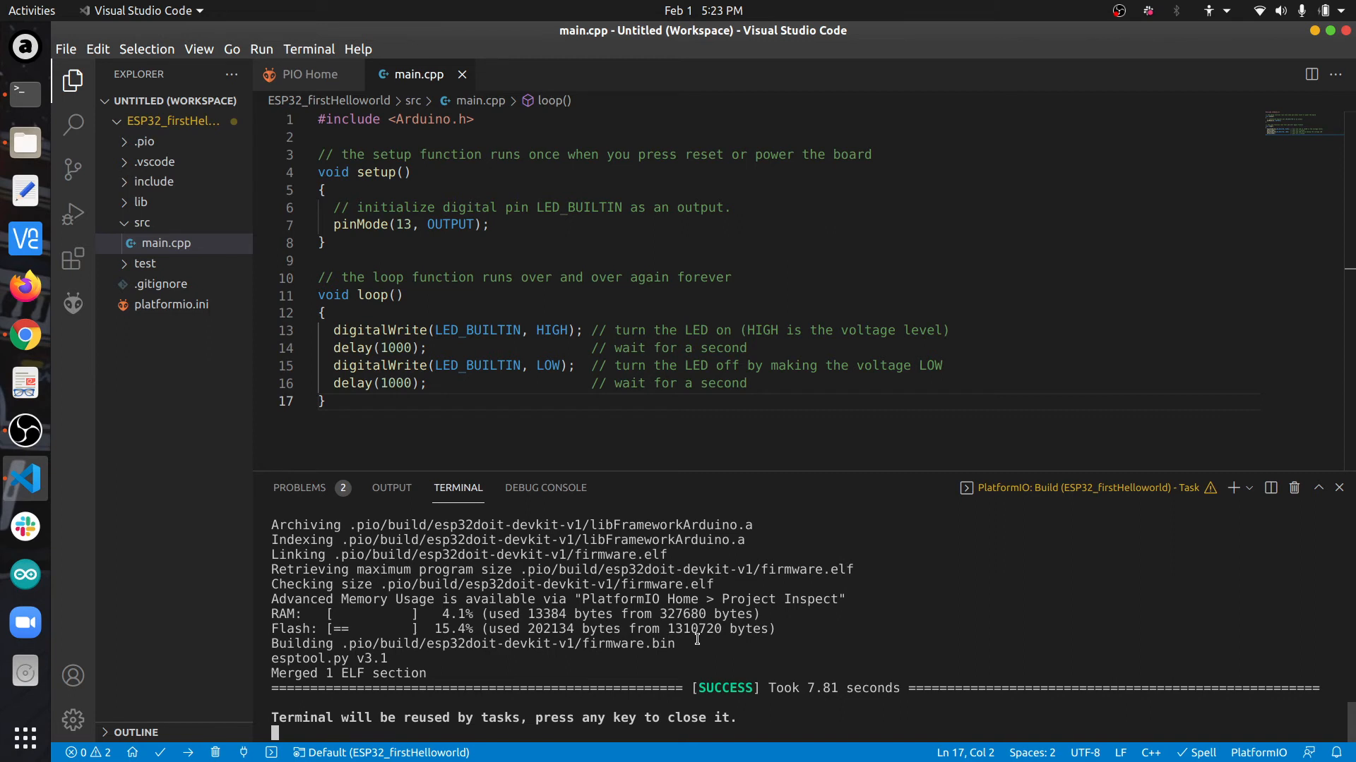
pyautogui.moveTo(188, 752)
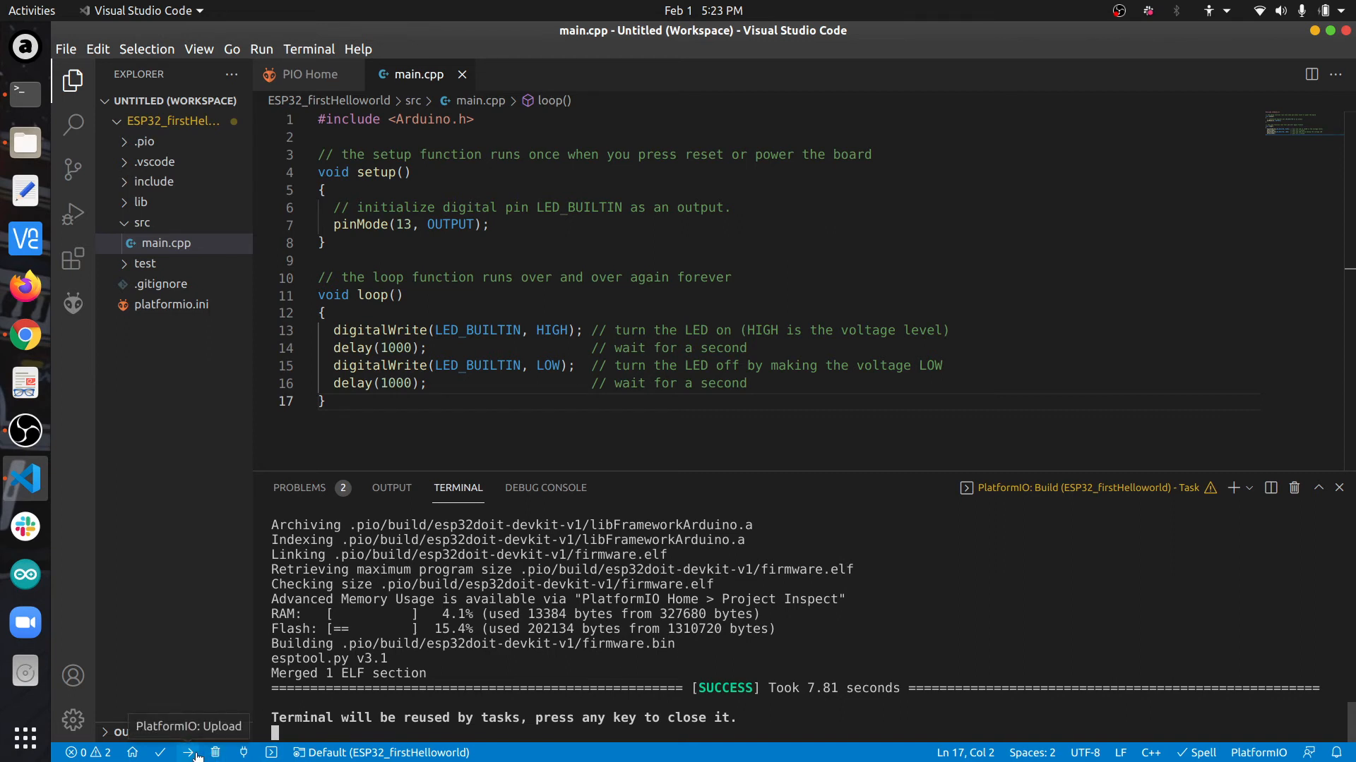
# - Upload the blink firmware to the board and start the serial monitor on /dev/ttyUSB0
pyautogui.click(189, 753)
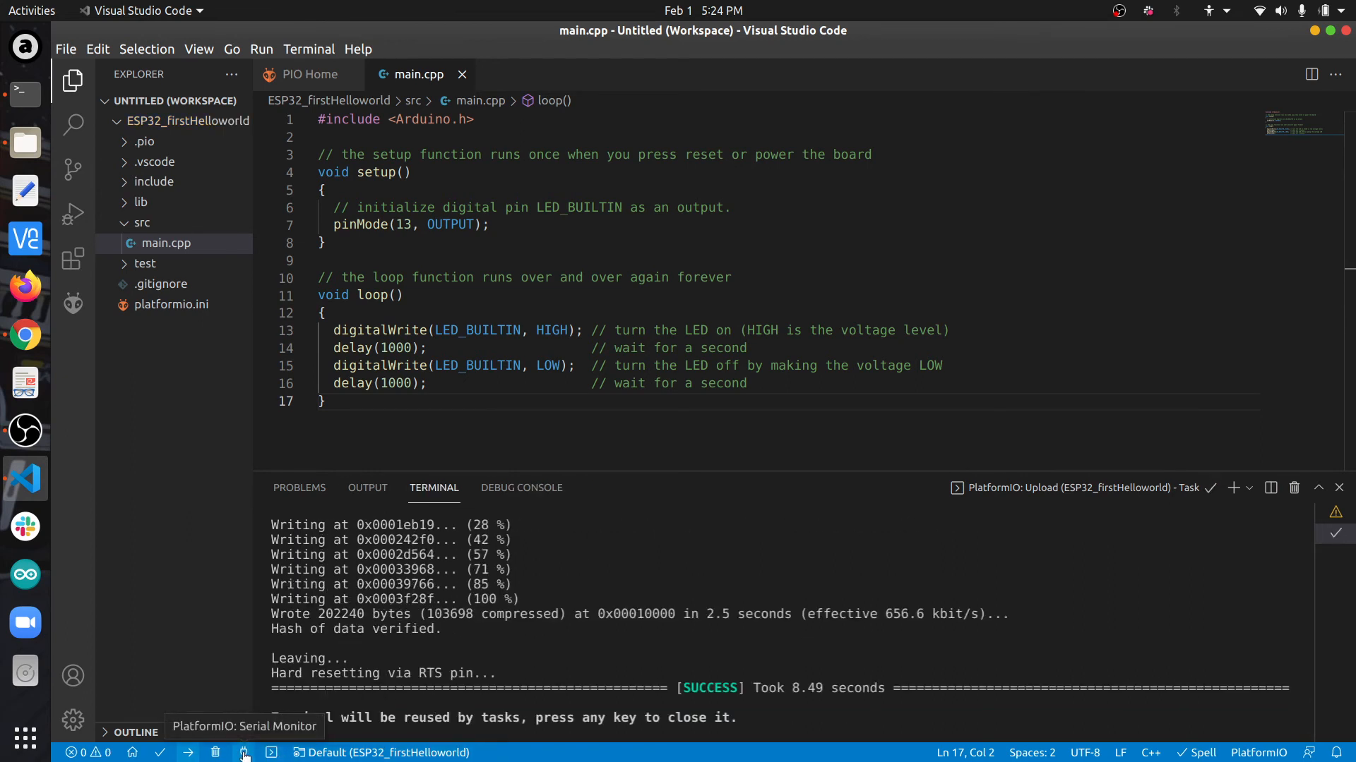
pyautogui.click(244, 753)
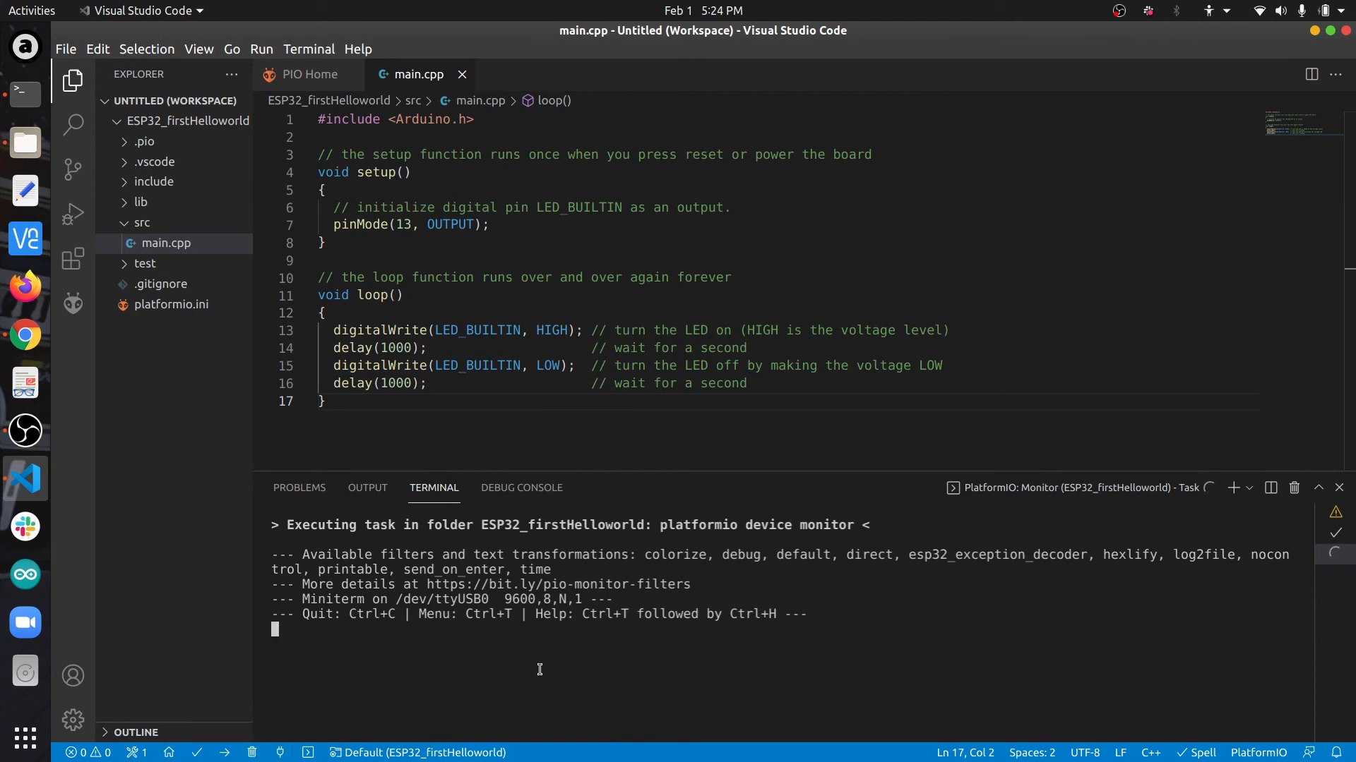
pyautogui.moveTo(535, 680)
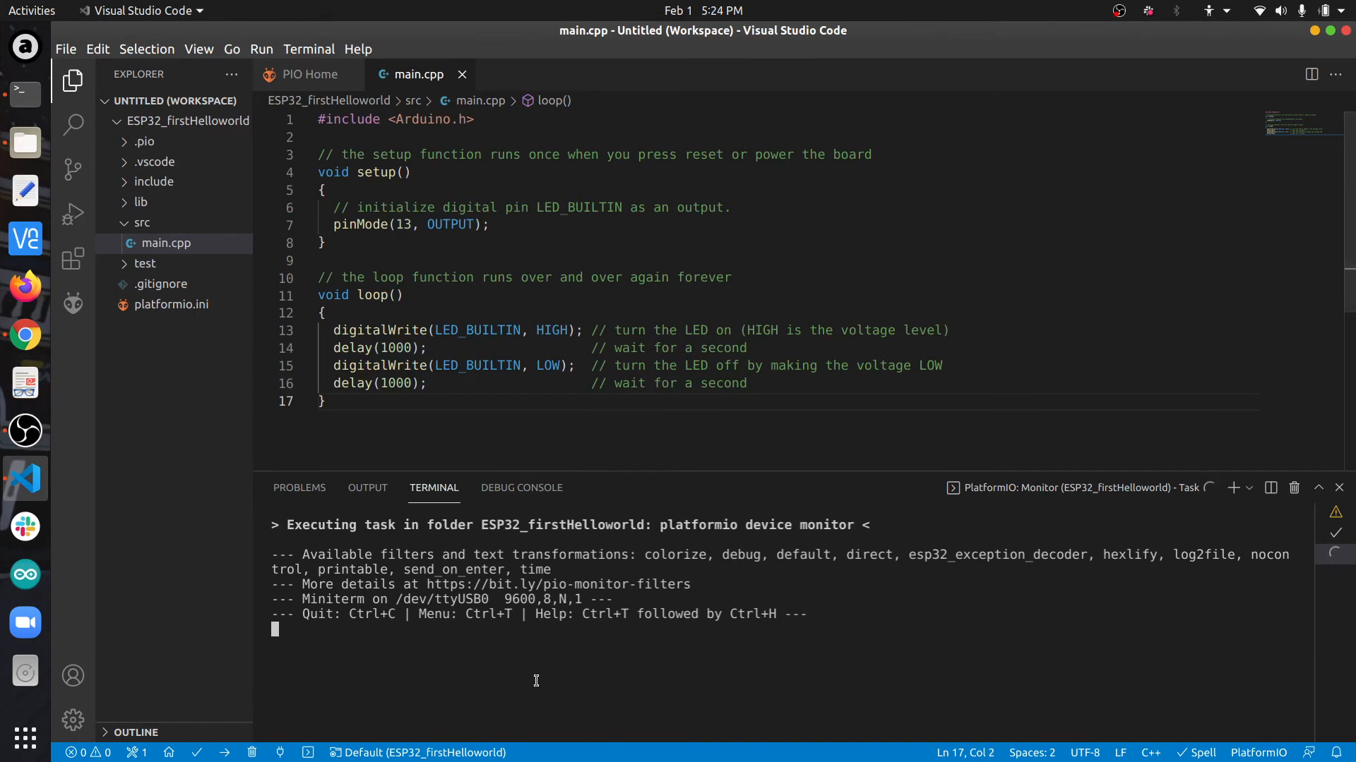
pyautogui.moveTo(523, 378)
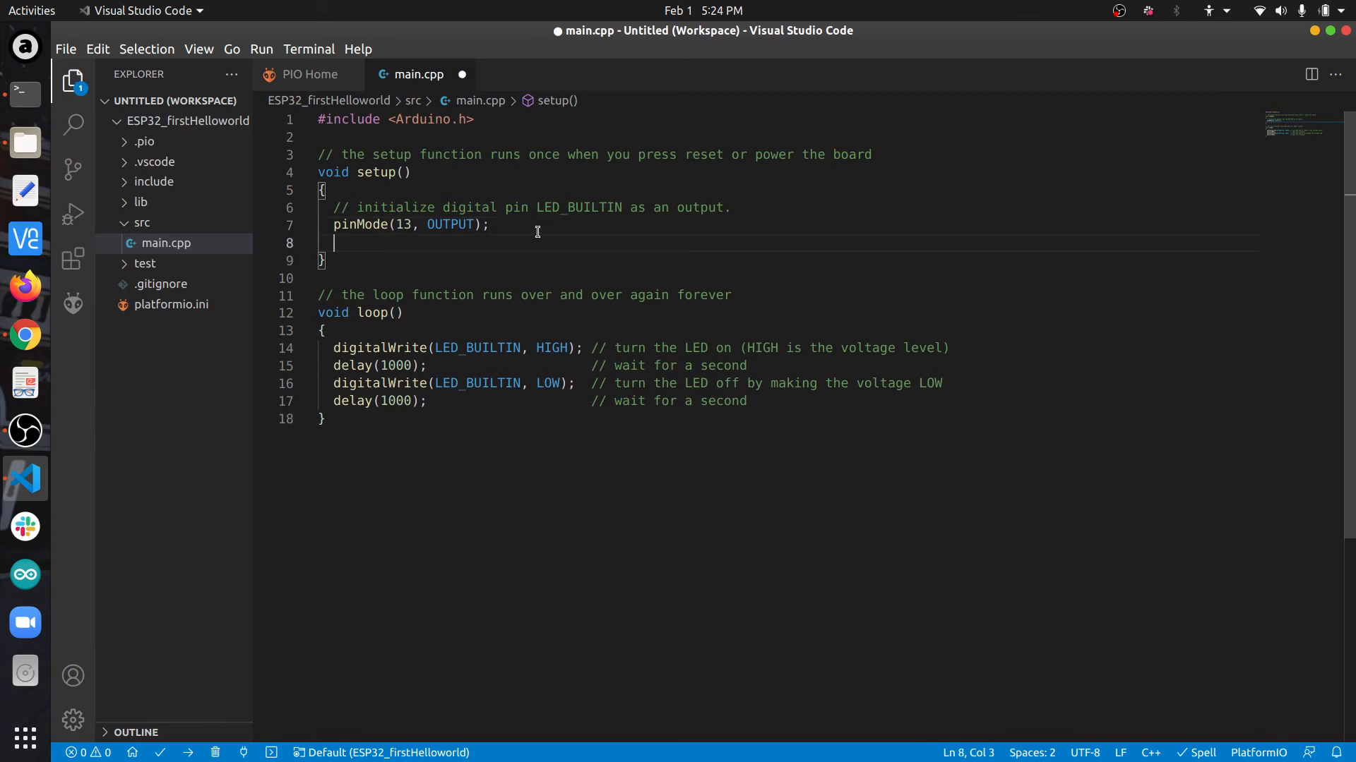
# - Add begin.serial(9600); inside setup()
pyautogui.write('begi')
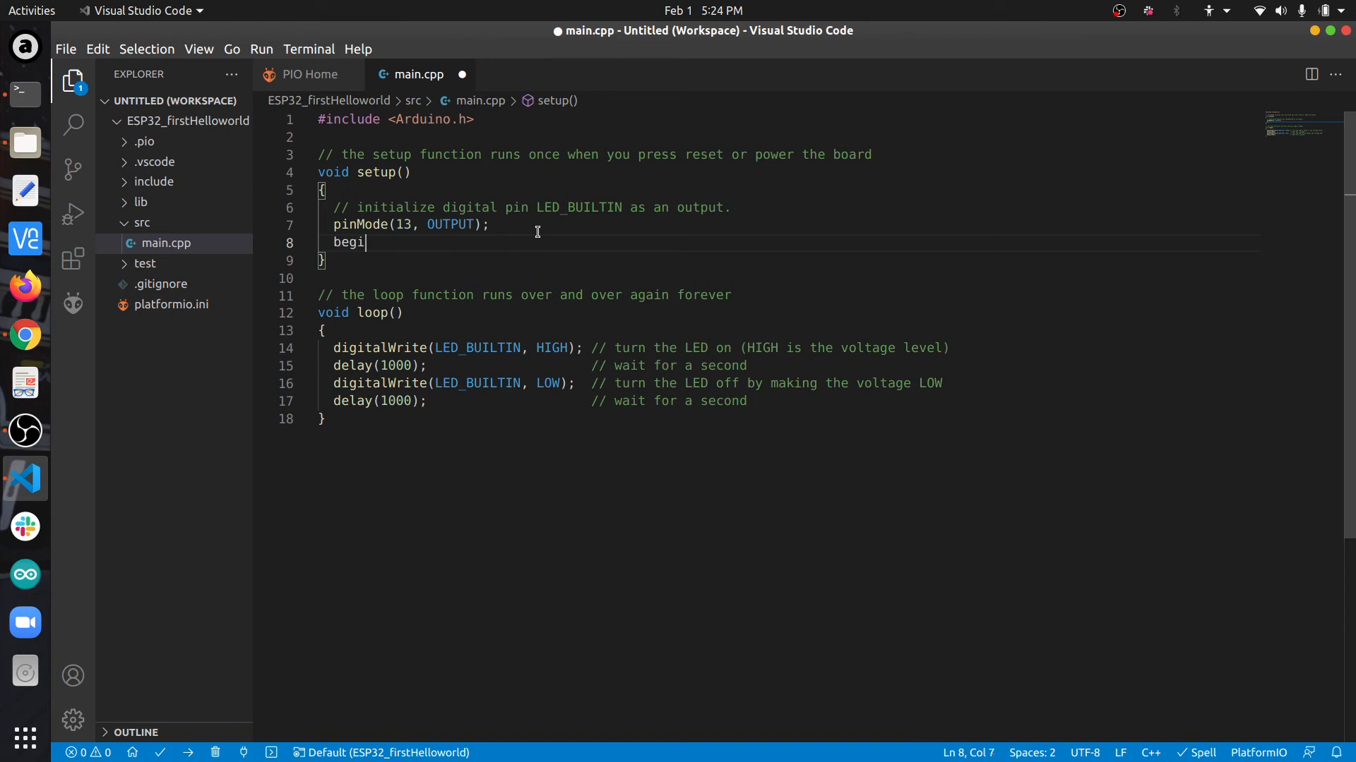
pyautogui.write('n.serial')
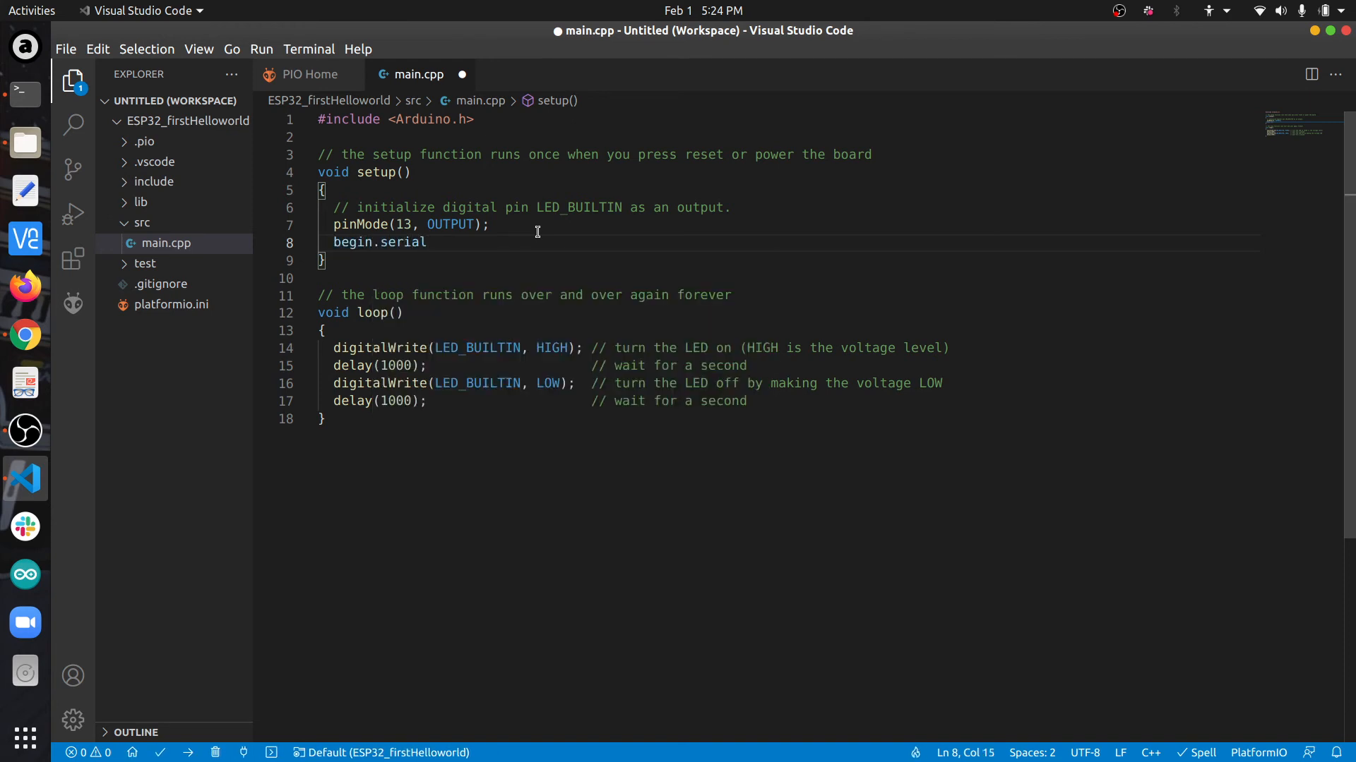
pyautogui.write('(9')
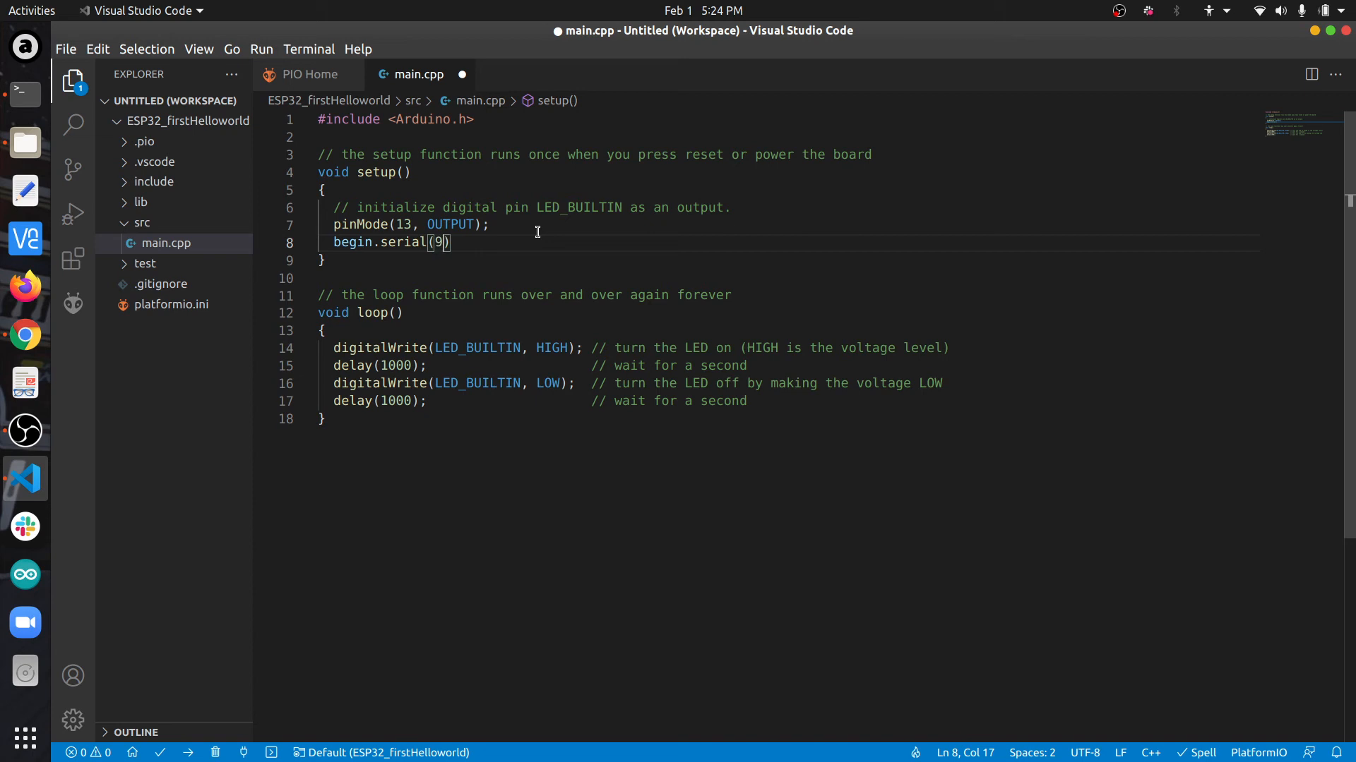
pyautogui.write('600);')
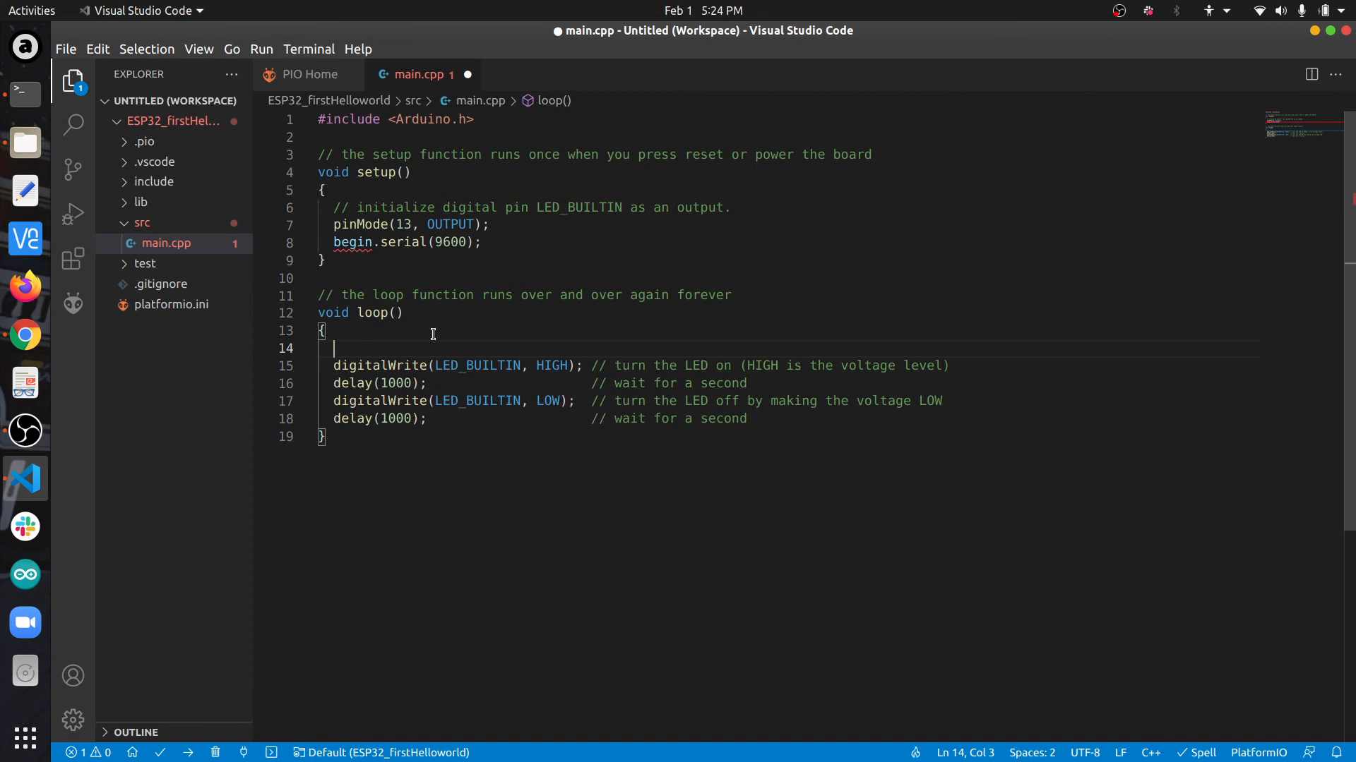
# - Add Serial.println("Hellow"); inside loop()
pyautogui.write('Seri')
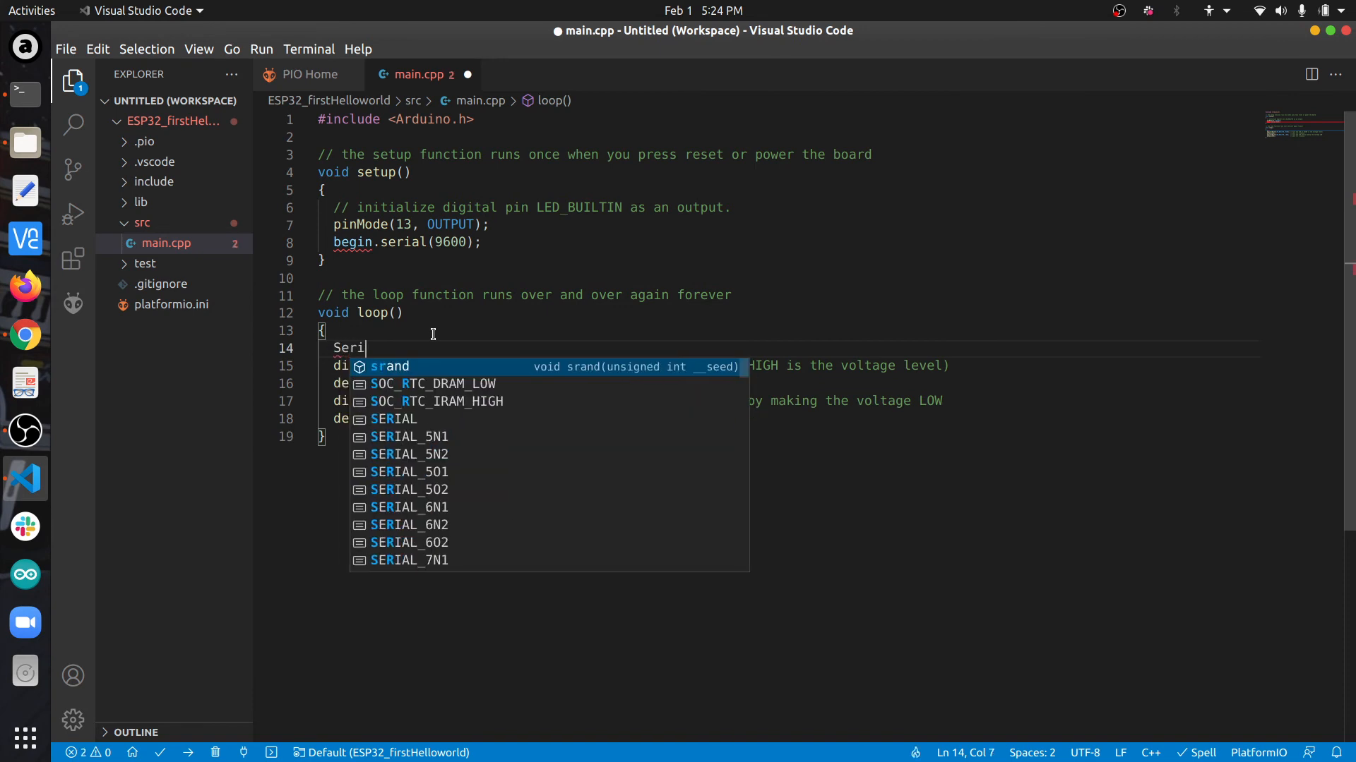
pyautogui.write('al.print')
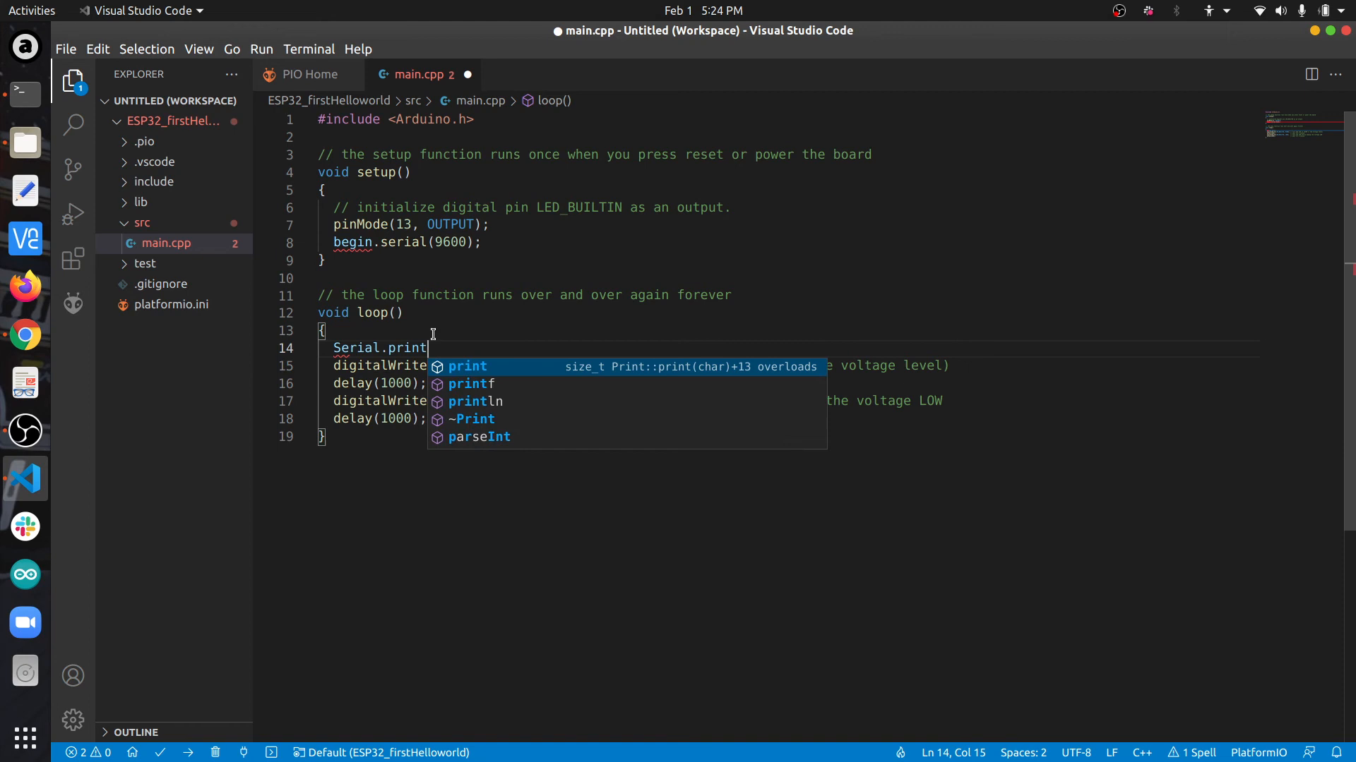
pyautogui.write('ln("')
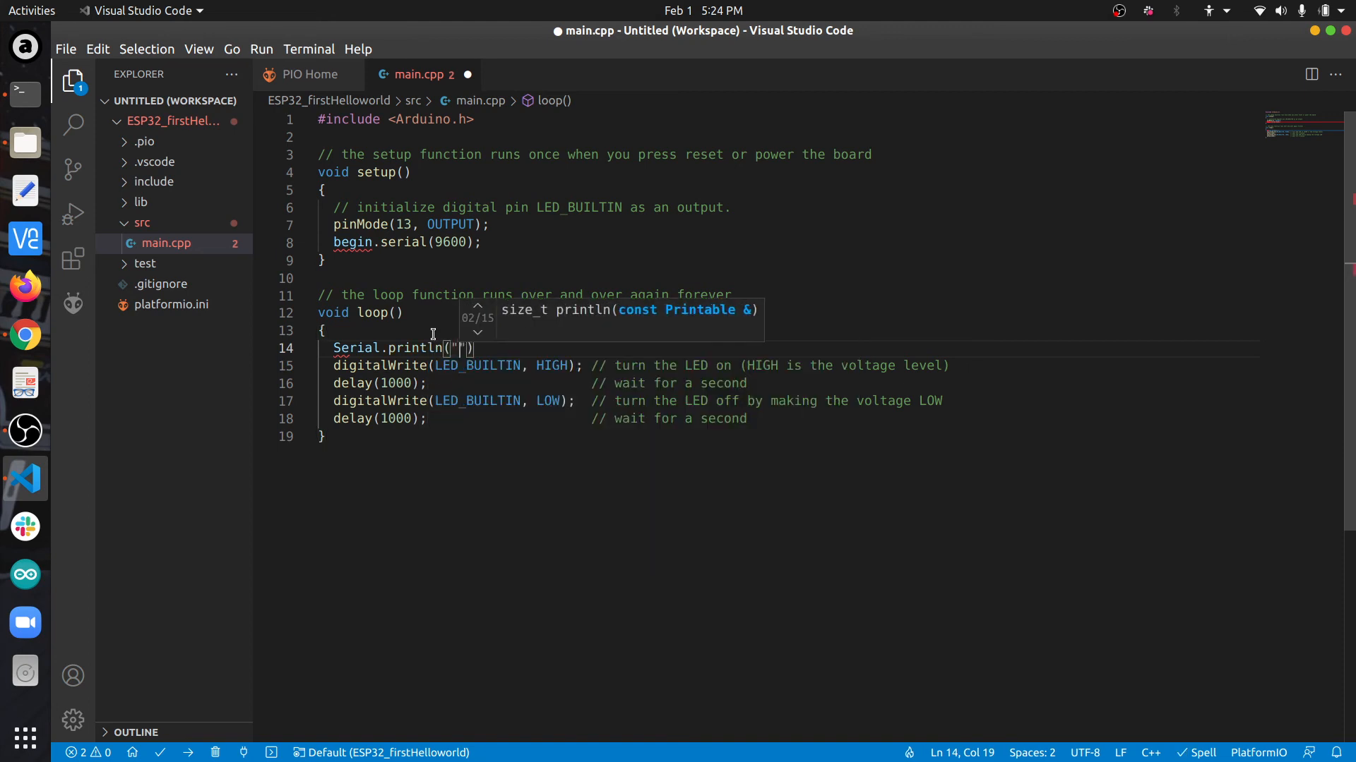
pyautogui.write('Hellow')
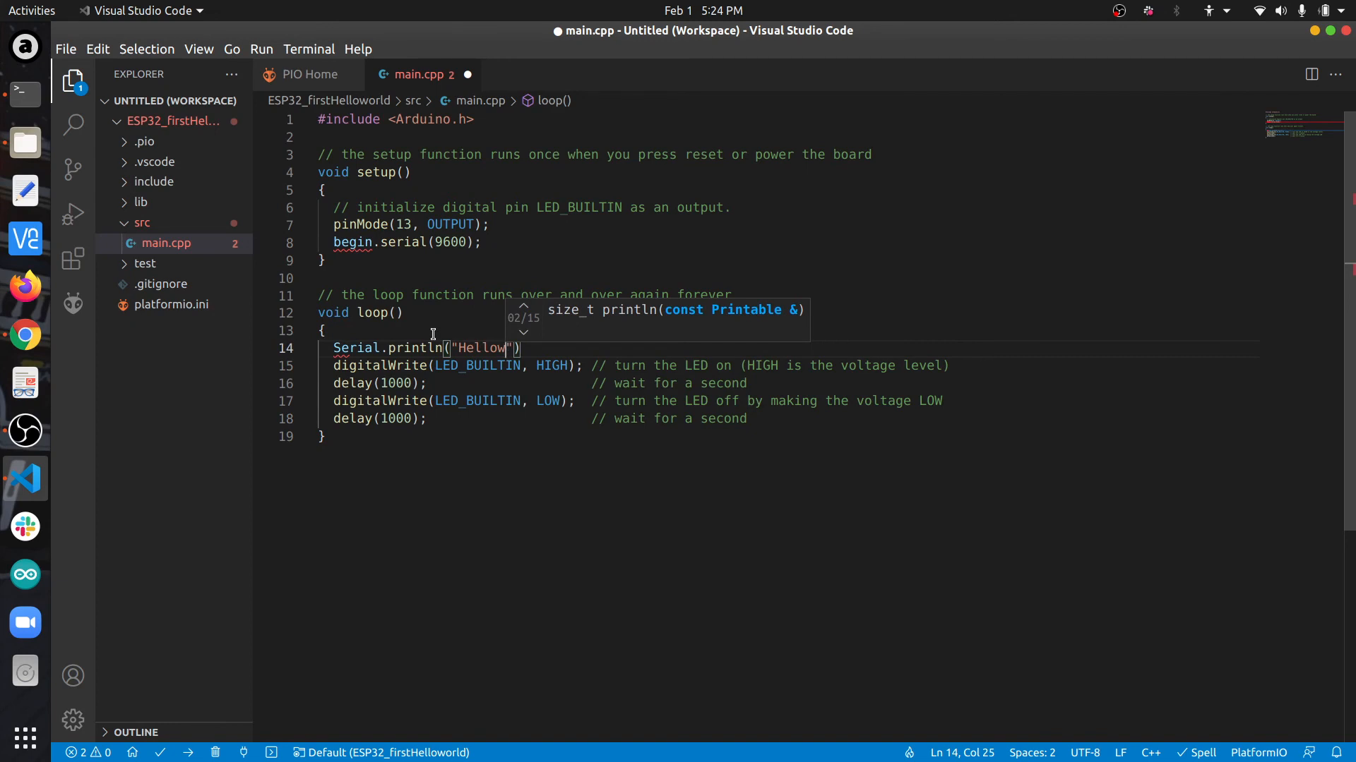
pyautogui.write(';')
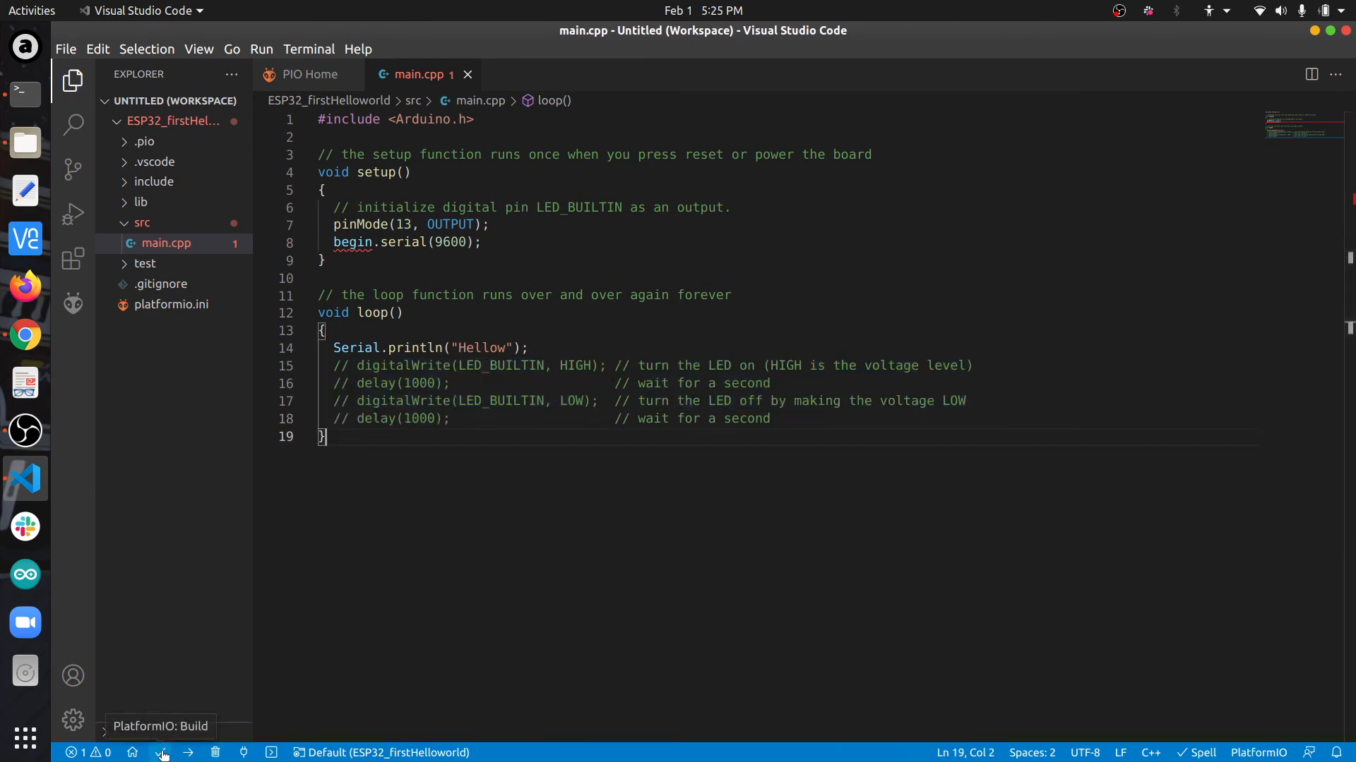
# - Build the project, then start correcting the call to Serial.begin(9600) after the failure
pyautogui.click(163, 752)
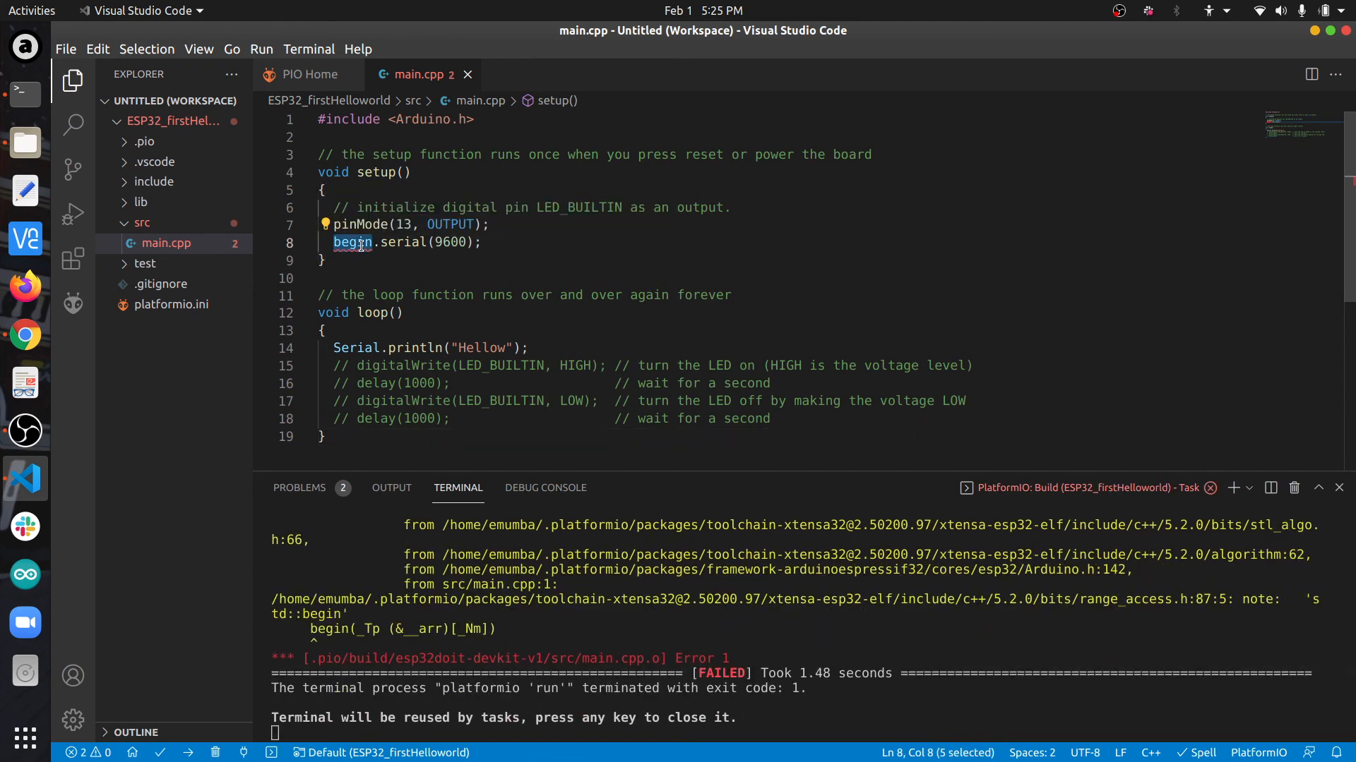
pyautogui.write('serial')
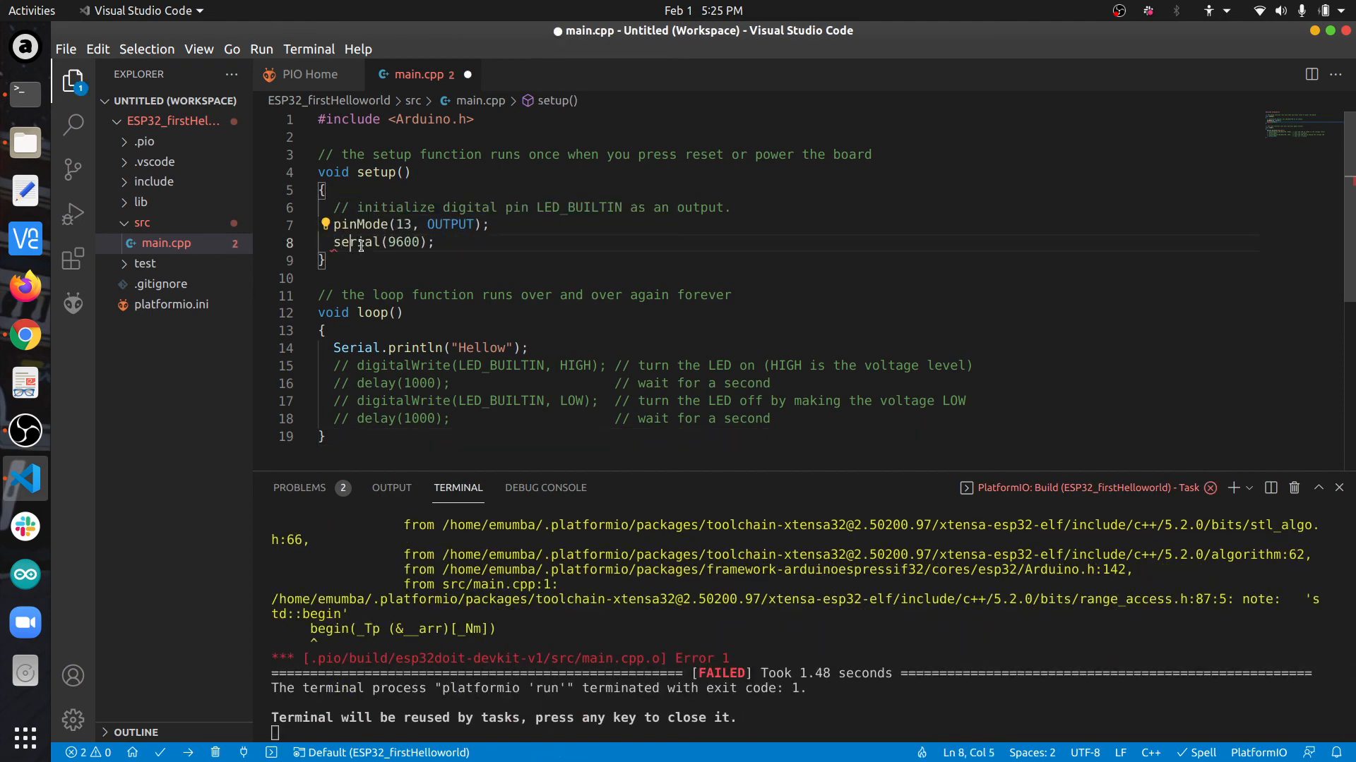
pyautogui.write('.g')
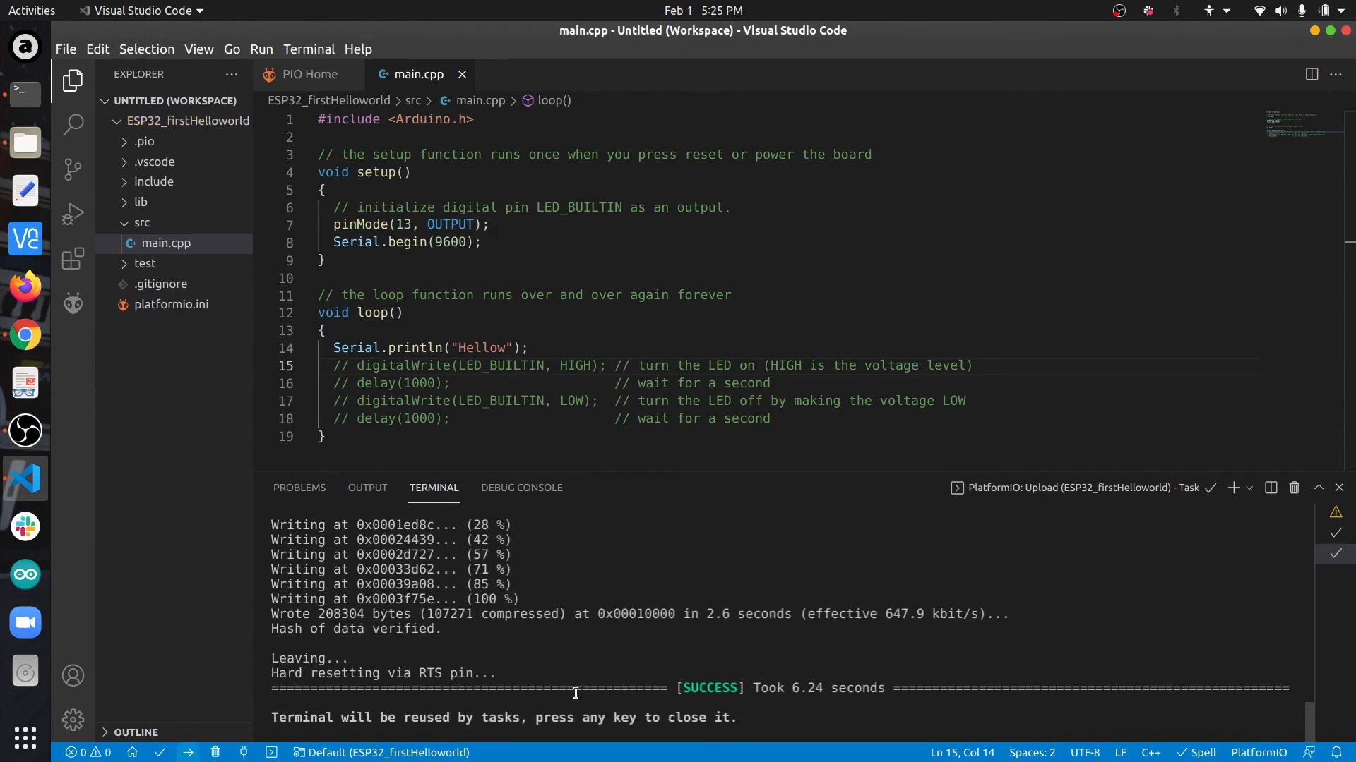
pyautogui.moveTo(246, 752)
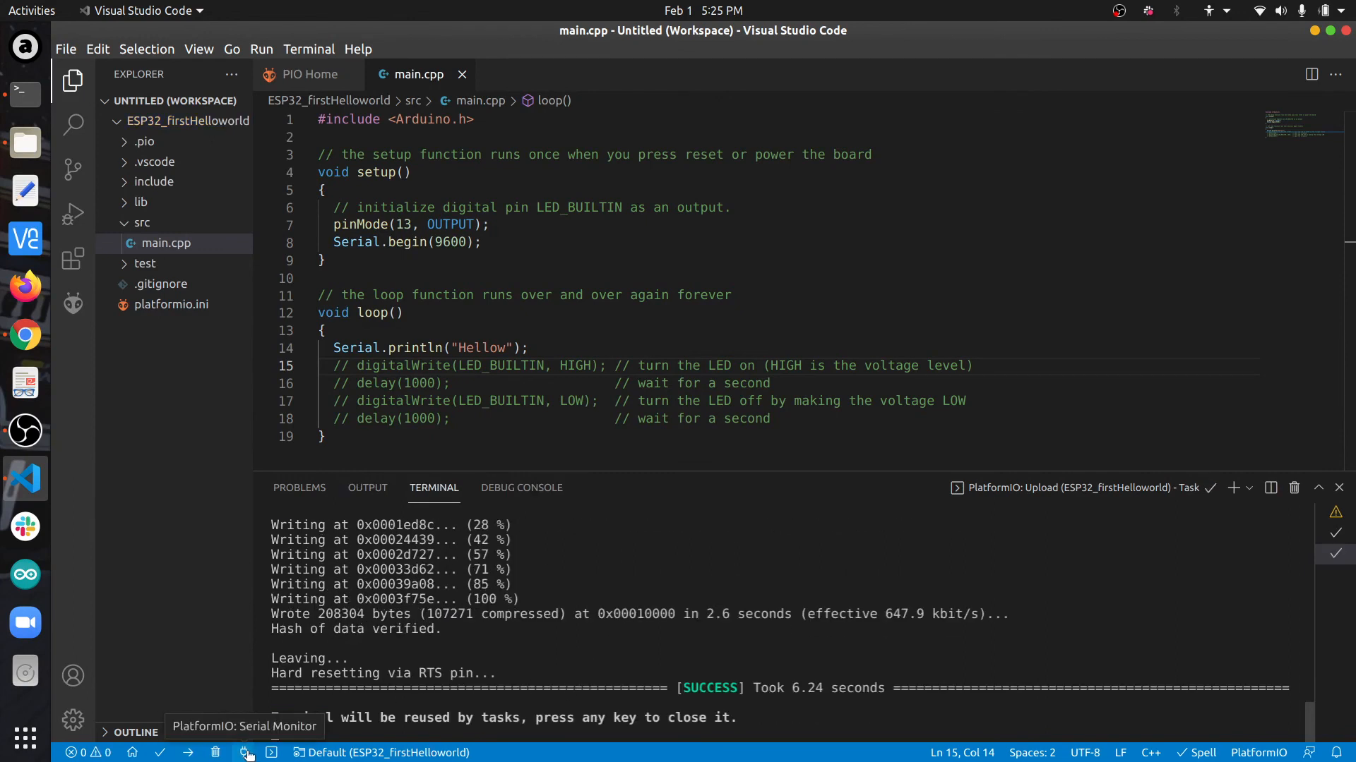